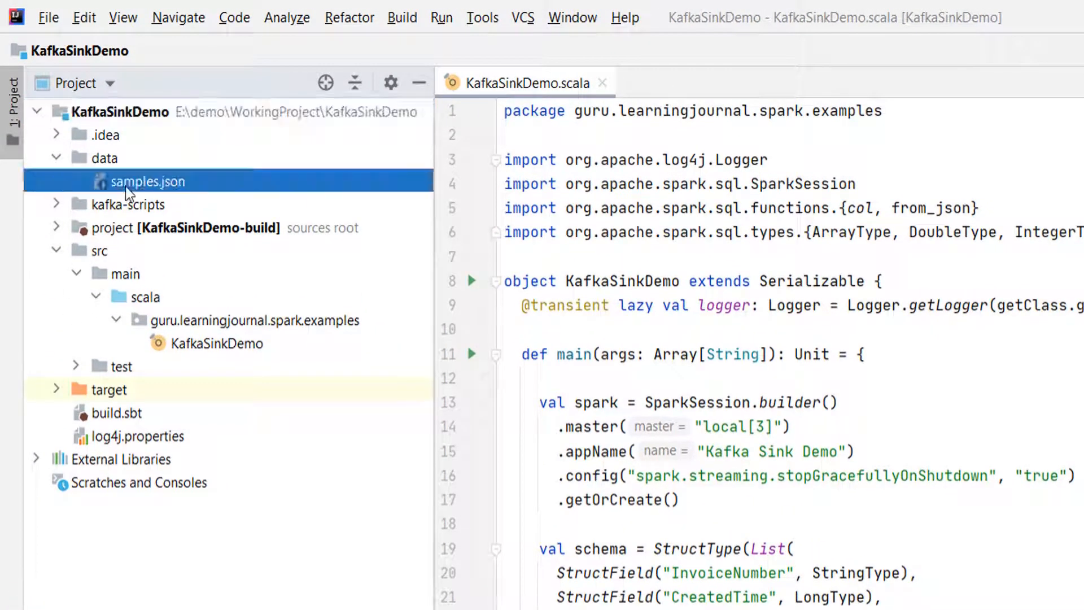
- Review samples.json and the nested invoice schema down to the valueDF from_json select line
{"action": "left_click", "coordinate": [147, 181]}
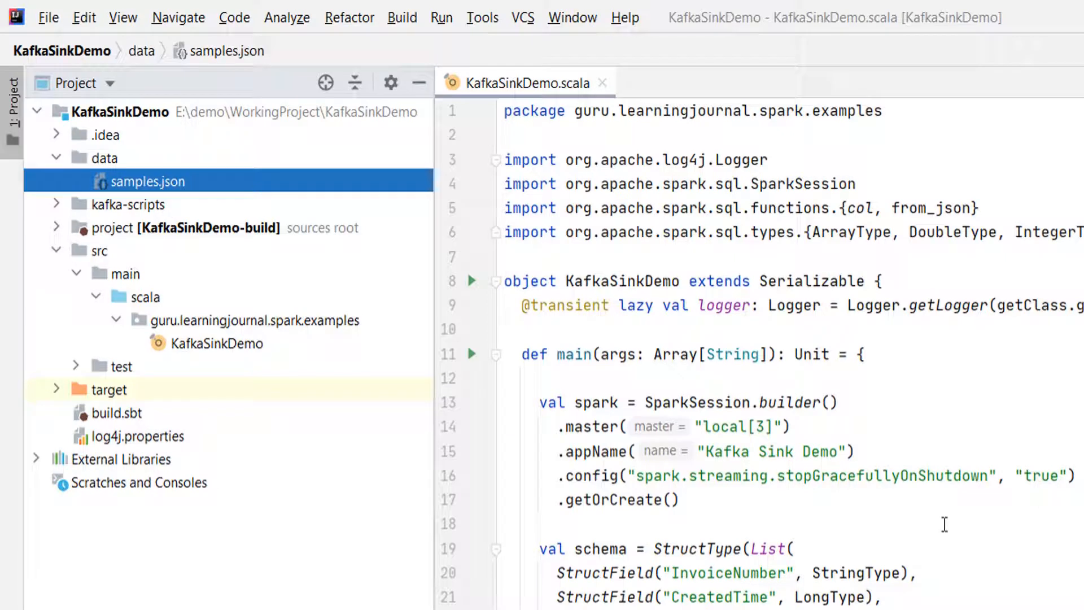
{"action": "mouse_move", "coordinate": [69, 215]}
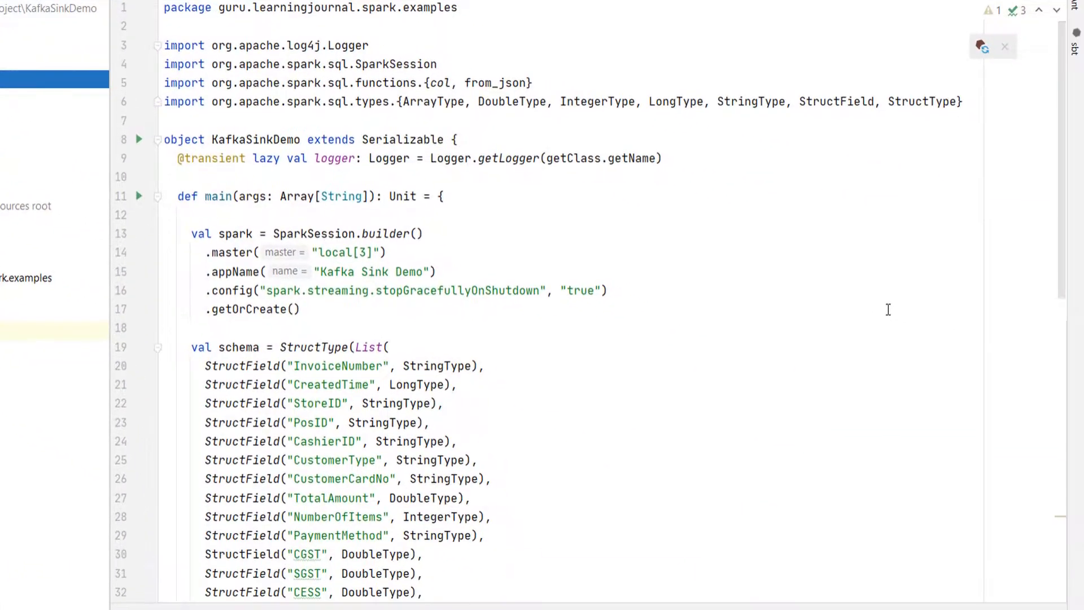
{"action": "scroll", "scroll_direction": "down", "scroll_amount": 3}
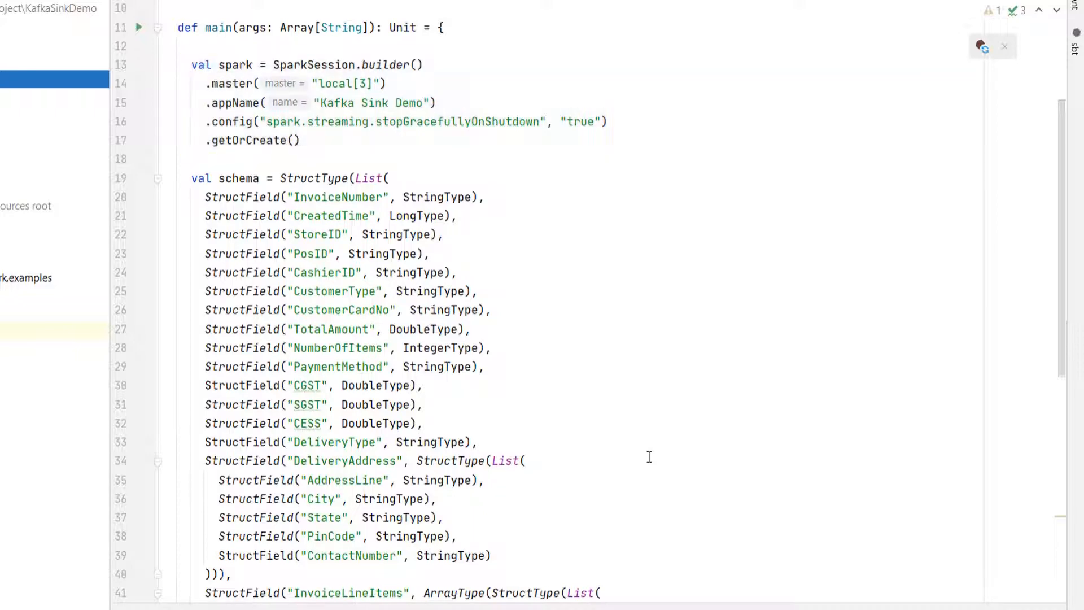
{"action": "scroll", "scroll_direction": "down", "scroll_amount": 3}
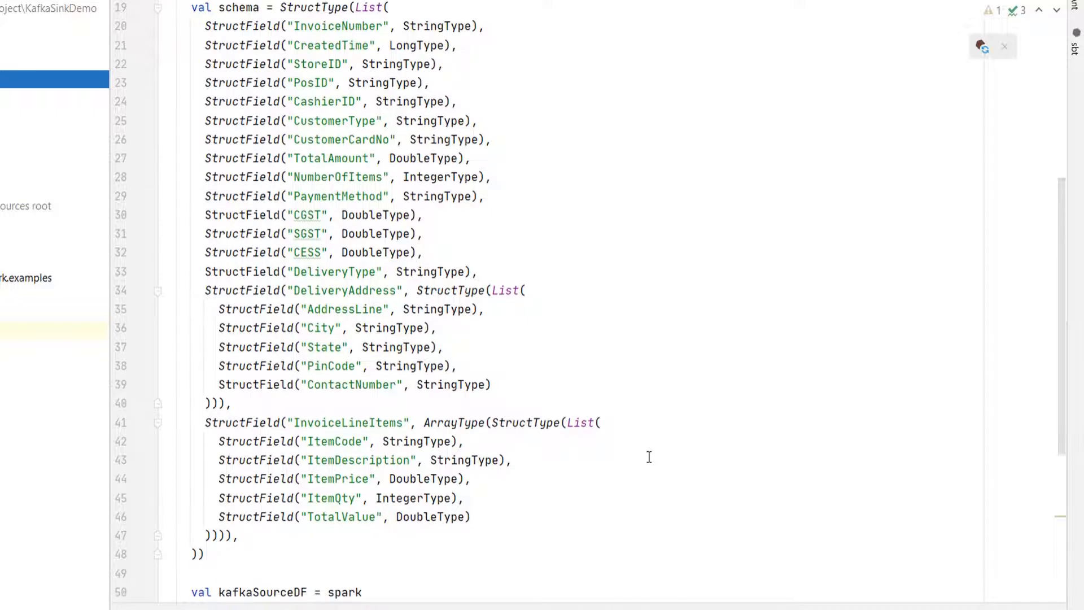
{"action": "scroll", "scroll_direction": "down", "scroll_amount": 3}
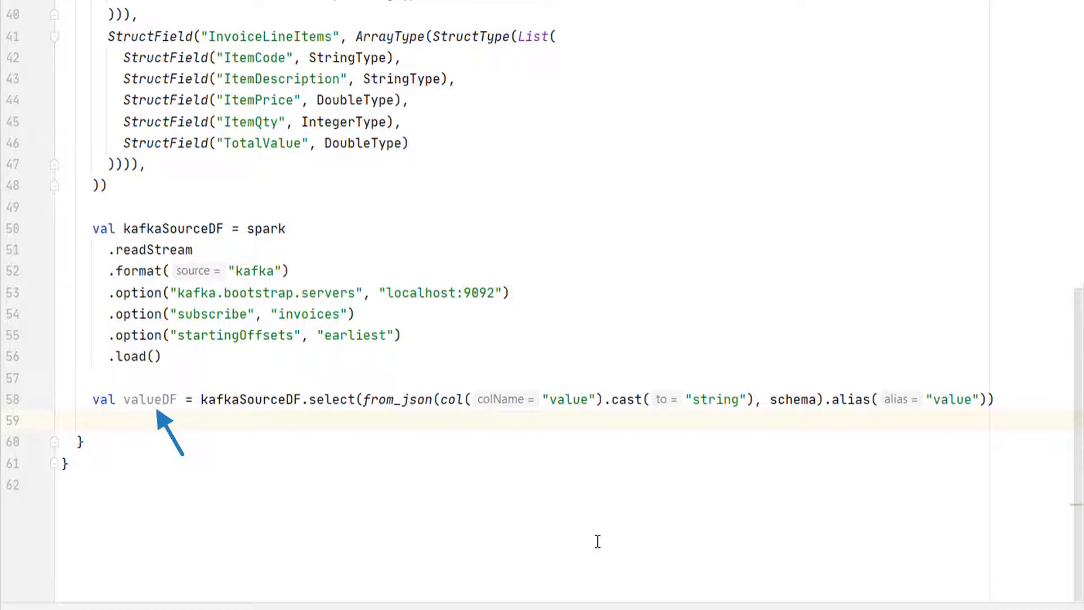
- Add valueDF.show() and run KafkaSinkDemo, hitting the streaming-source AnalysisException
{"action": "type", "text": "valu"}
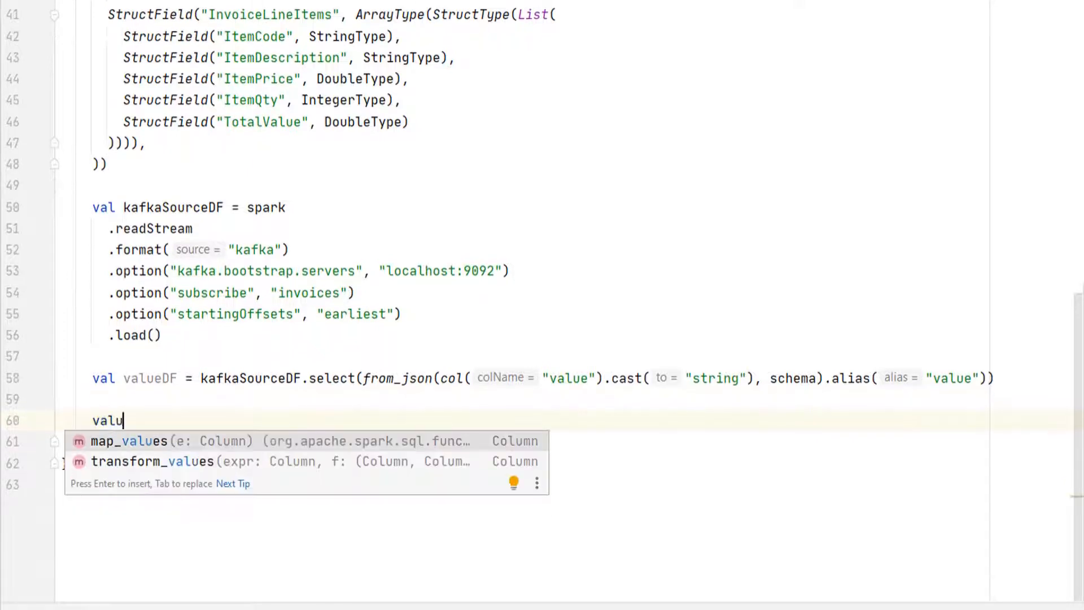
{"action": "type", "text": "eDF.show()"}
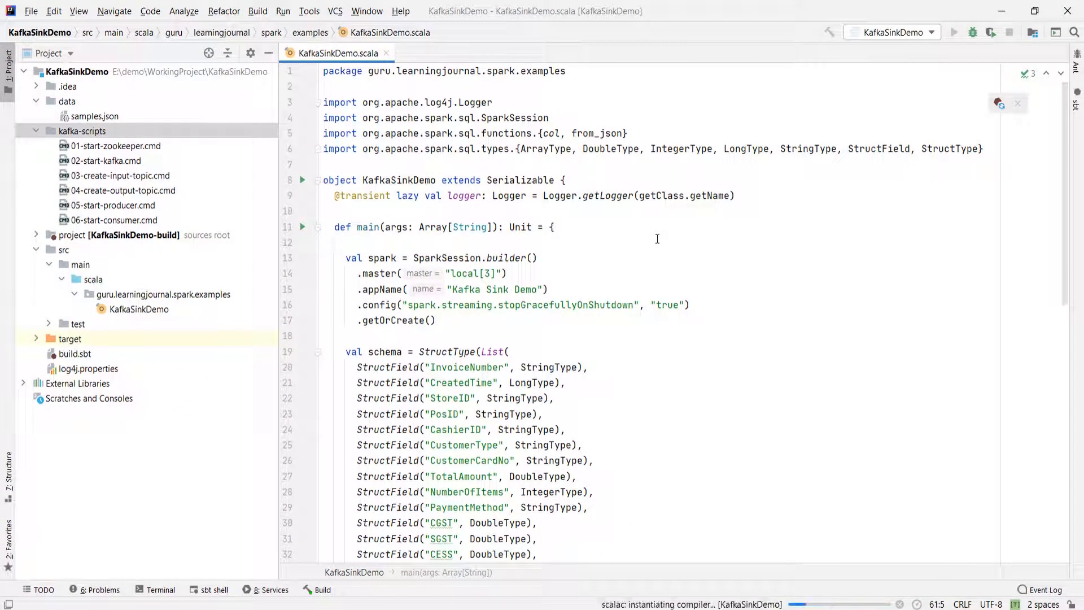
{"action": "left_click", "coordinate": [953, 31]}
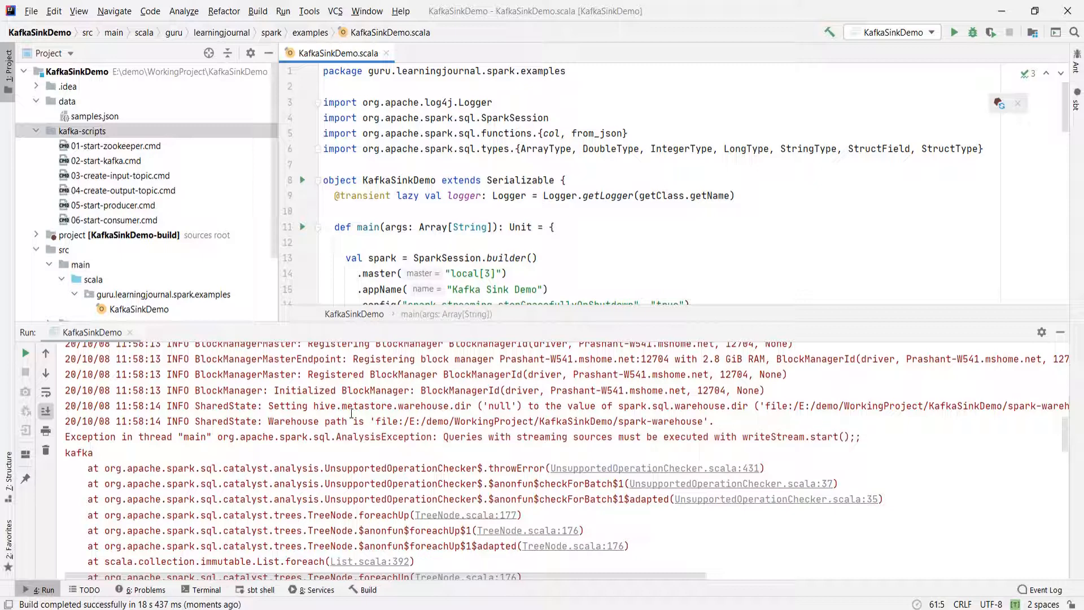
{"action": "mouse_move", "coordinate": [1034, 350]}
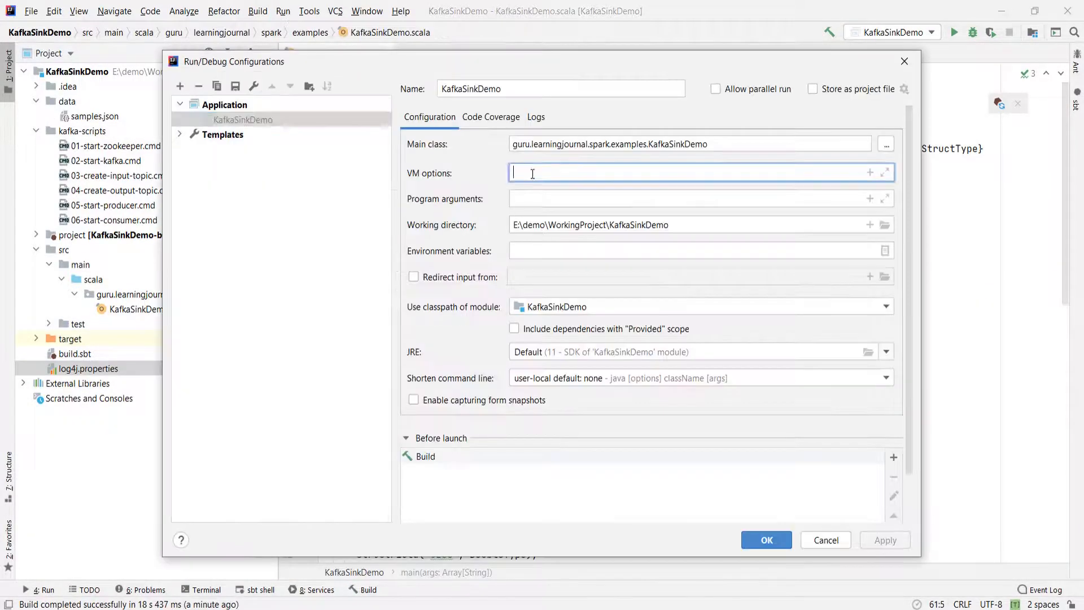
{"action": "left_click", "coordinate": [824, 539]}
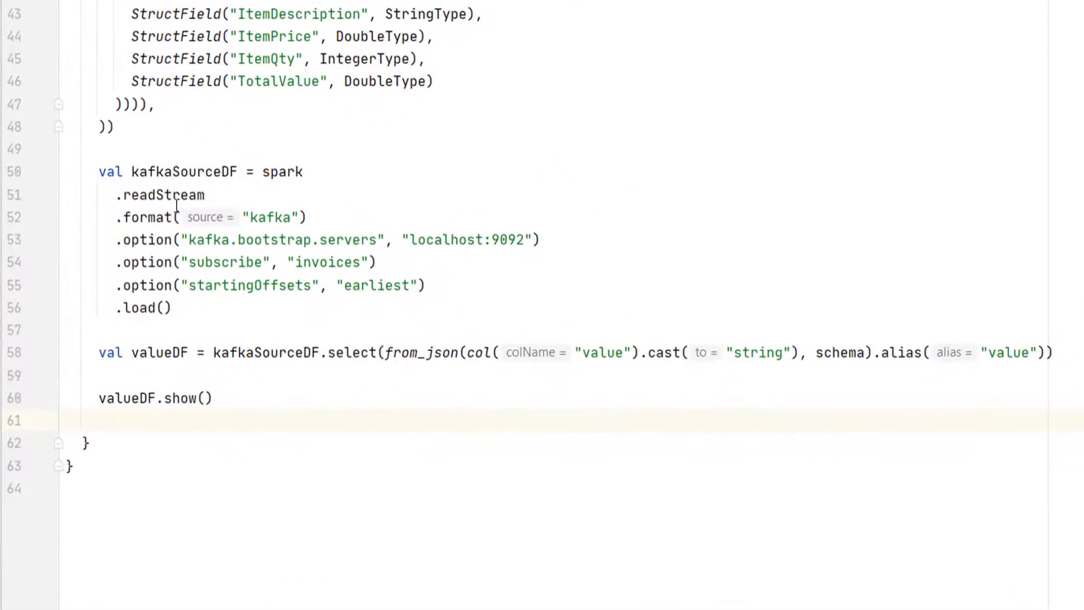
- Change readStream to a batch .read and leave a blank line before valueDF.show()
{"action": "double_click", "coordinate": [180, 195]}
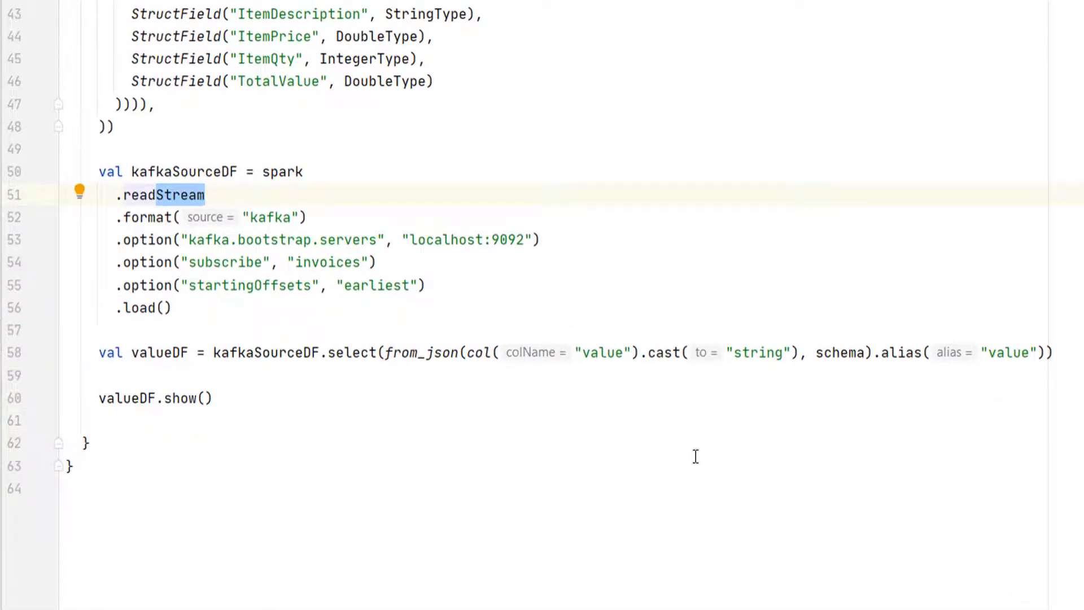
{"action": "key", "text": "Backspace"}
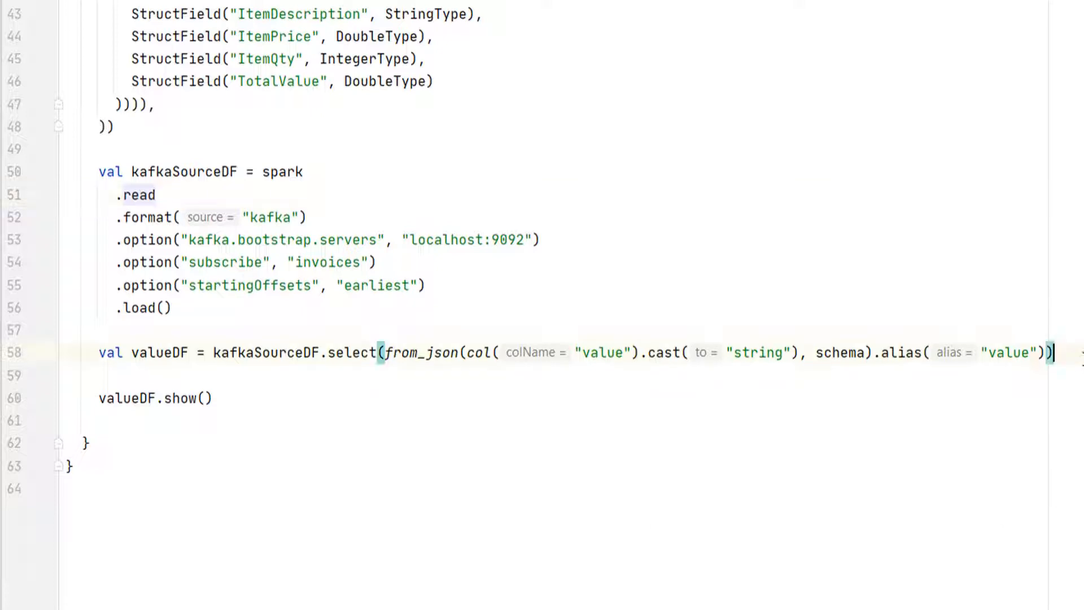
{"action": "key", "text": "Enter"}
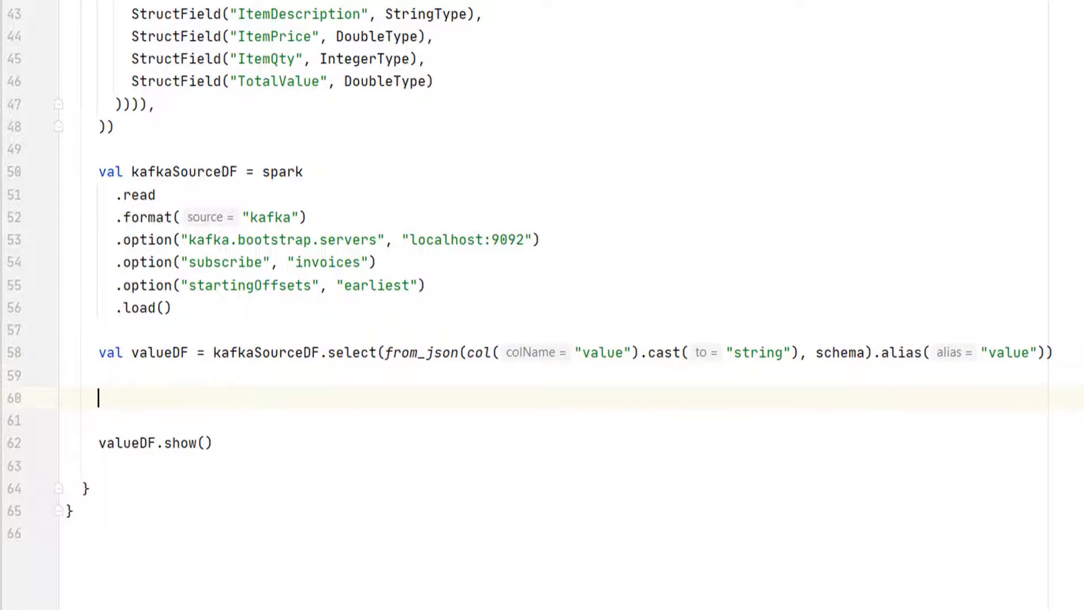
- Define notificationDF selecting value.InvoiceNumber, value.CustomerCardNo and value.TotalAmount from valueDF
{"action": "type", "text": "val notificationDF = va"}
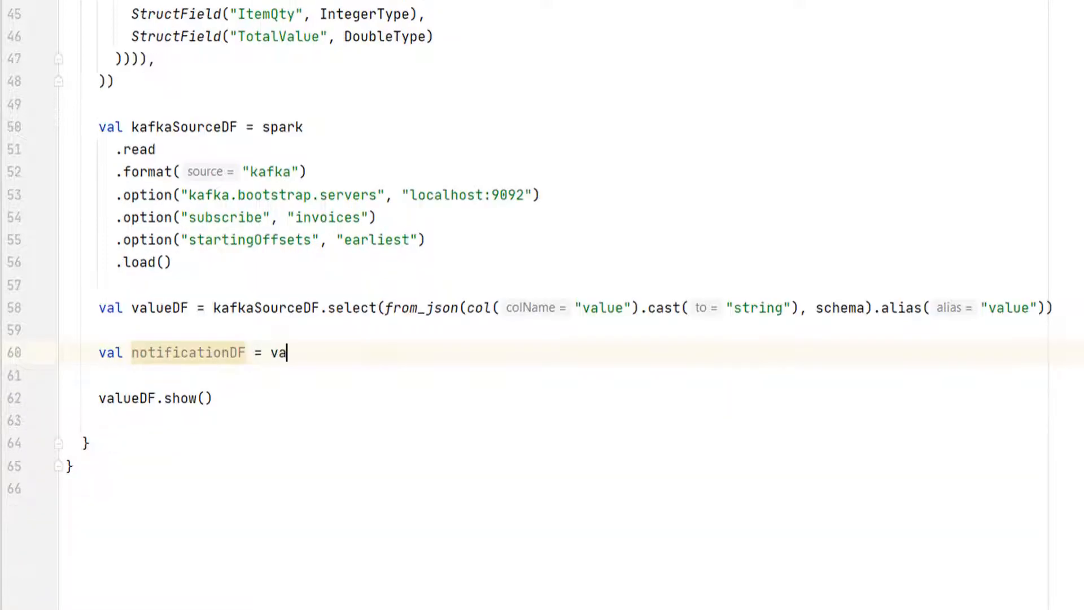
{"action": "type", "text": "lueDF"}
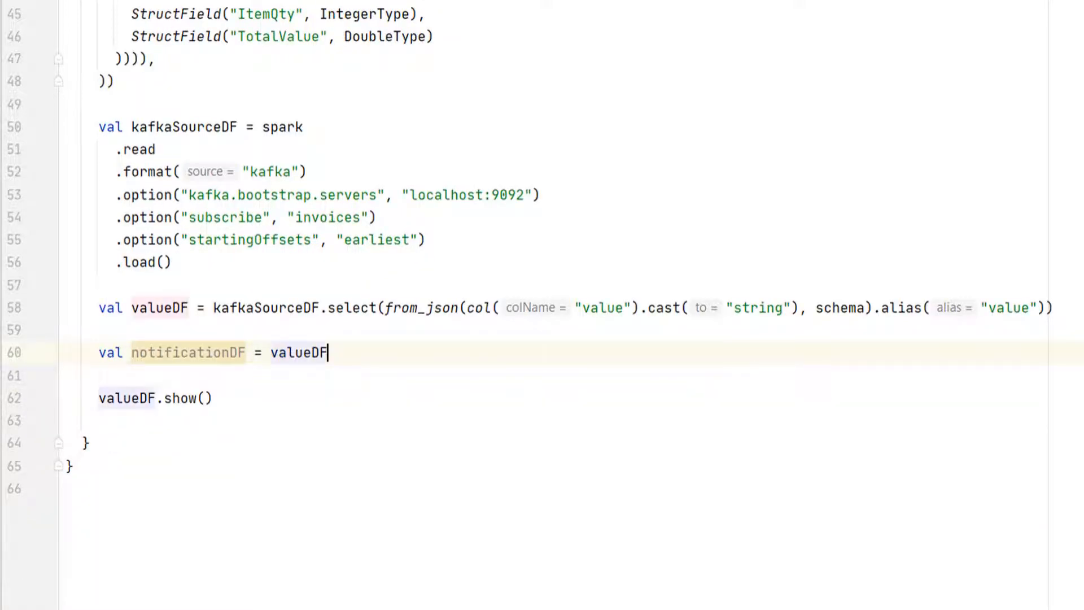
{"action": "type", "text": ".select(\""}
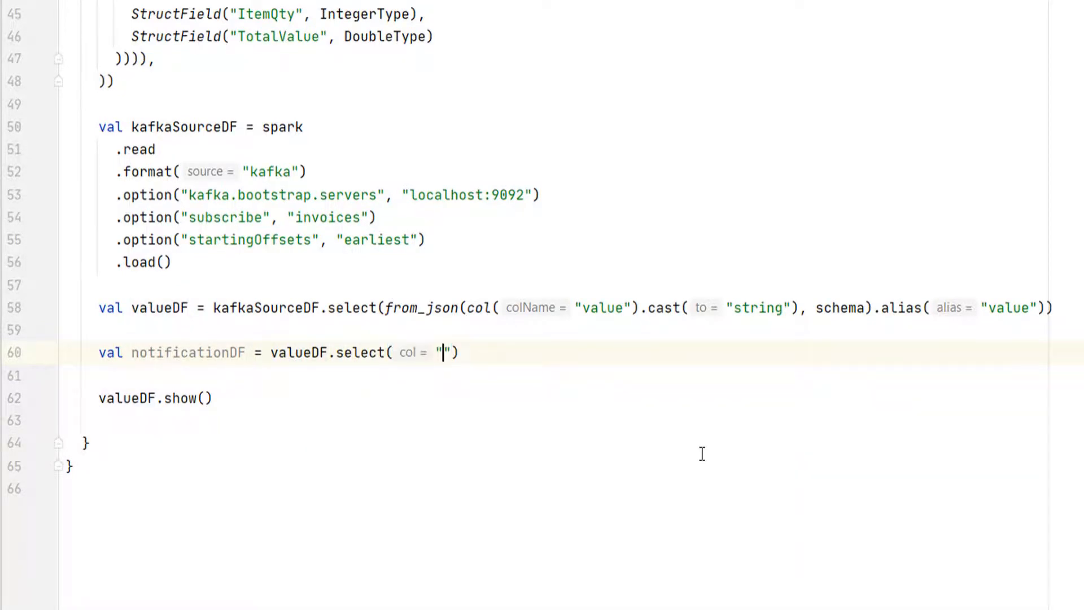
{"action": "type", "text": "value.InvoiceNumber"}
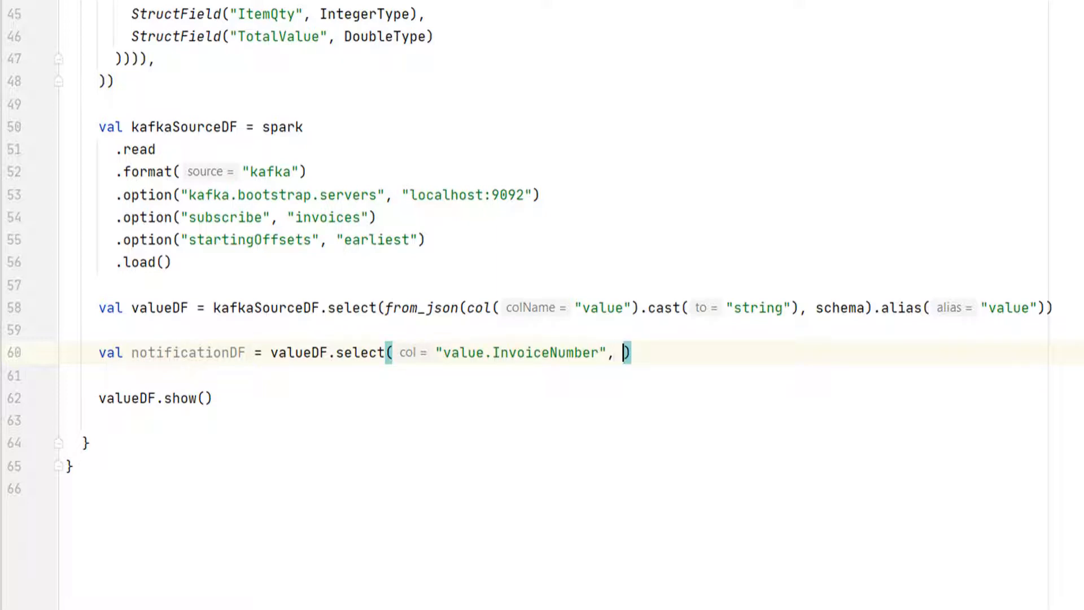
{"action": "type", "text": "\"value.CustomerCardNo\", \"value.TotalAmount\""}
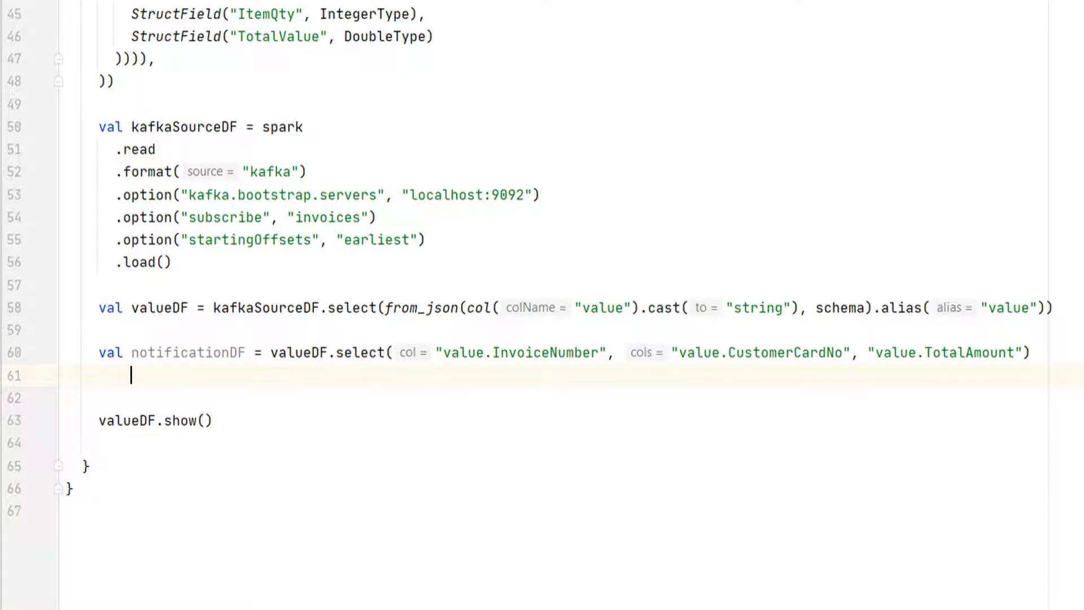
- Add EarnedLoyaltyPoints as expr("TotalAmount * 0.2") and show notificationDF instead of valueDF
{"action": "type", "text": ".withColumn()"}
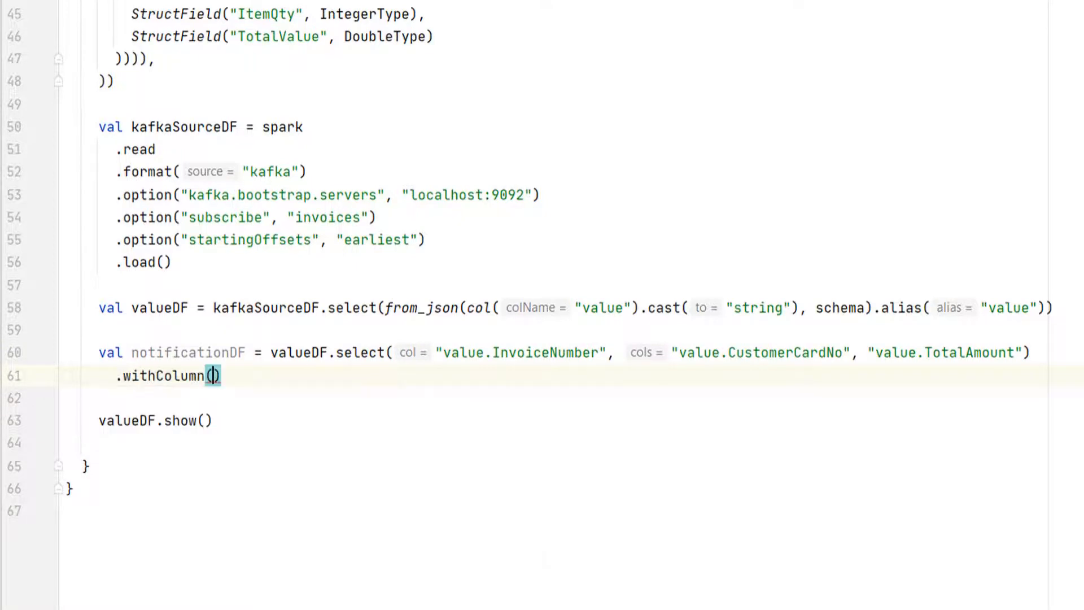
{"action": "type", "text": "\"EarnedLoyaltyPoints\","}
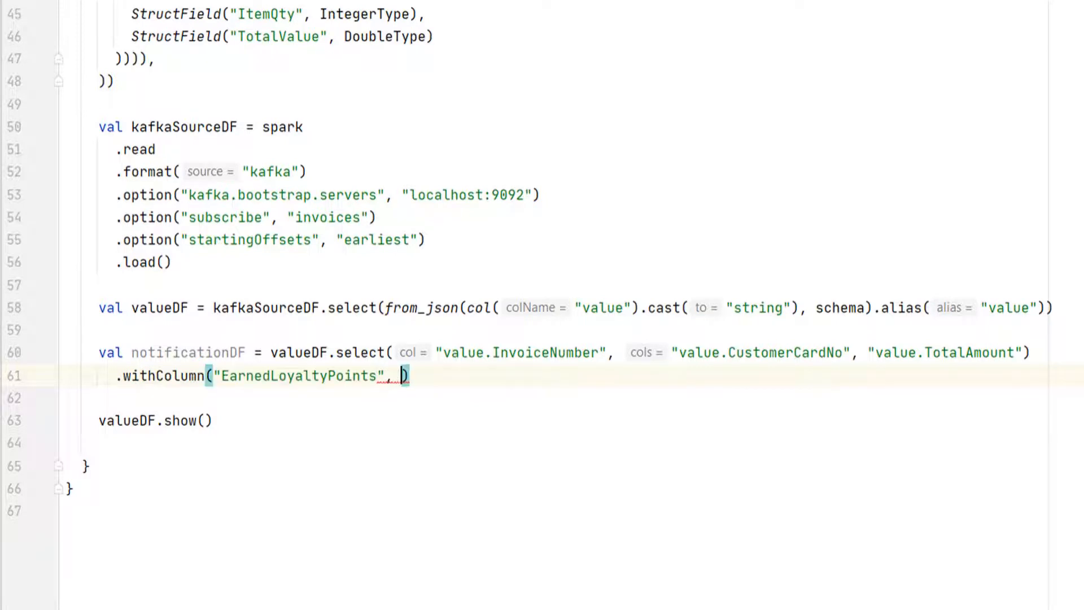
{"action": "type", "text": "expr(\"TotalAmount * 0.2\")"}
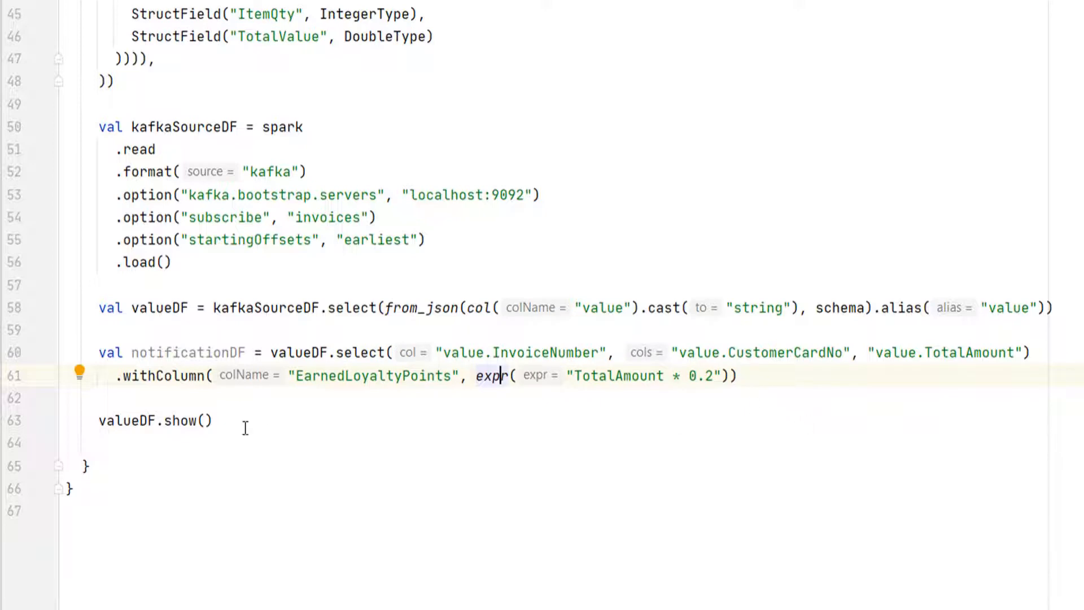
{"action": "mouse_move", "coordinate": [175, 408]}
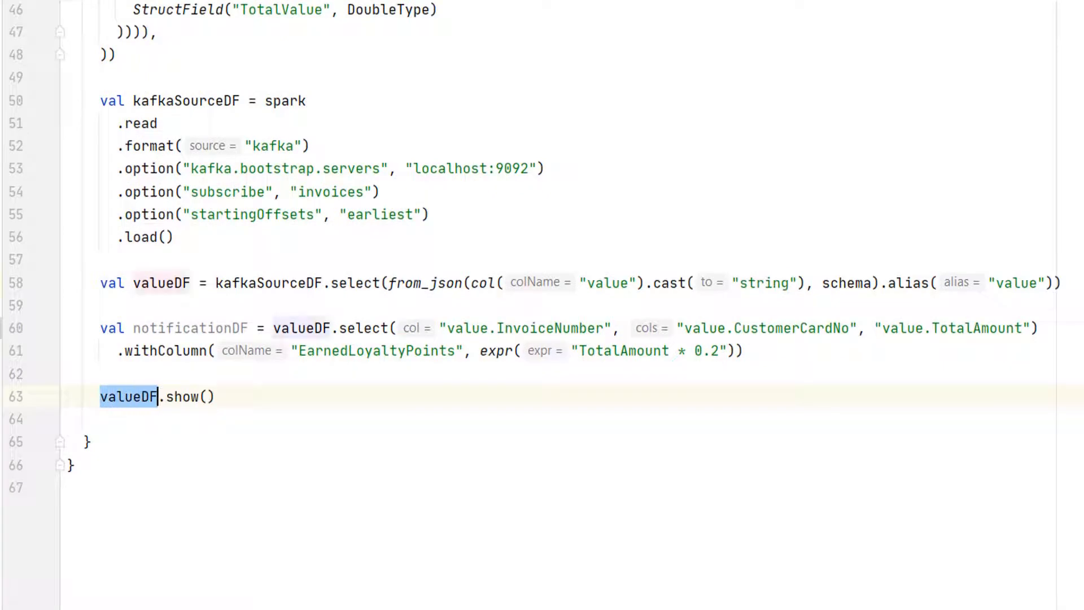
{"action": "type", "text": "notificationDF"}
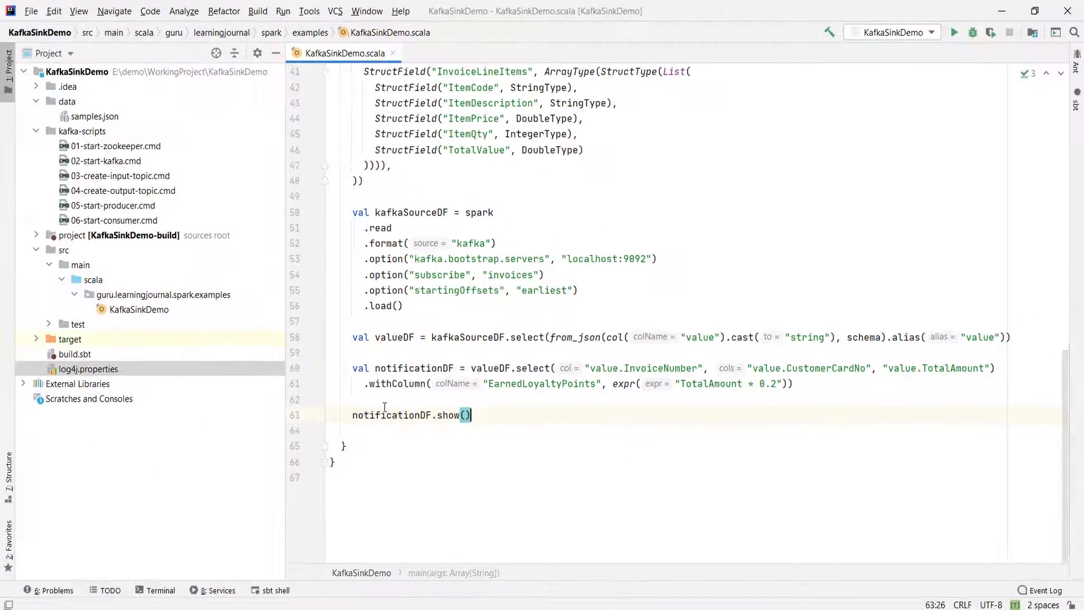
- Run the 01-start-zookeeper and 02-start-kafka scripts from kafka-scripts
{"action": "left_click", "coordinate": [115, 145]}
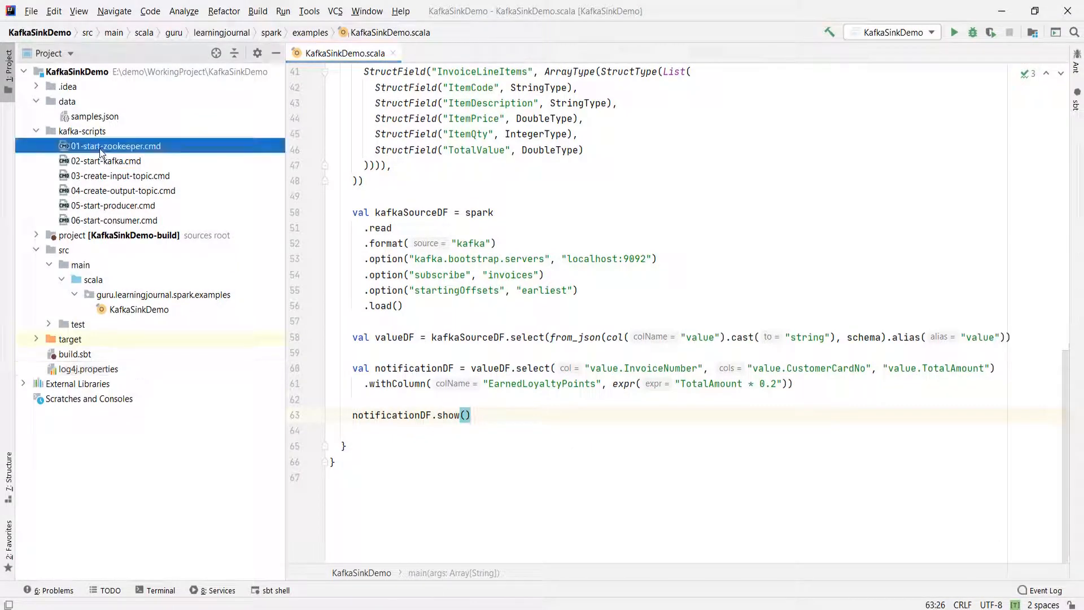
{"action": "right_click", "coordinate": [115, 146]}
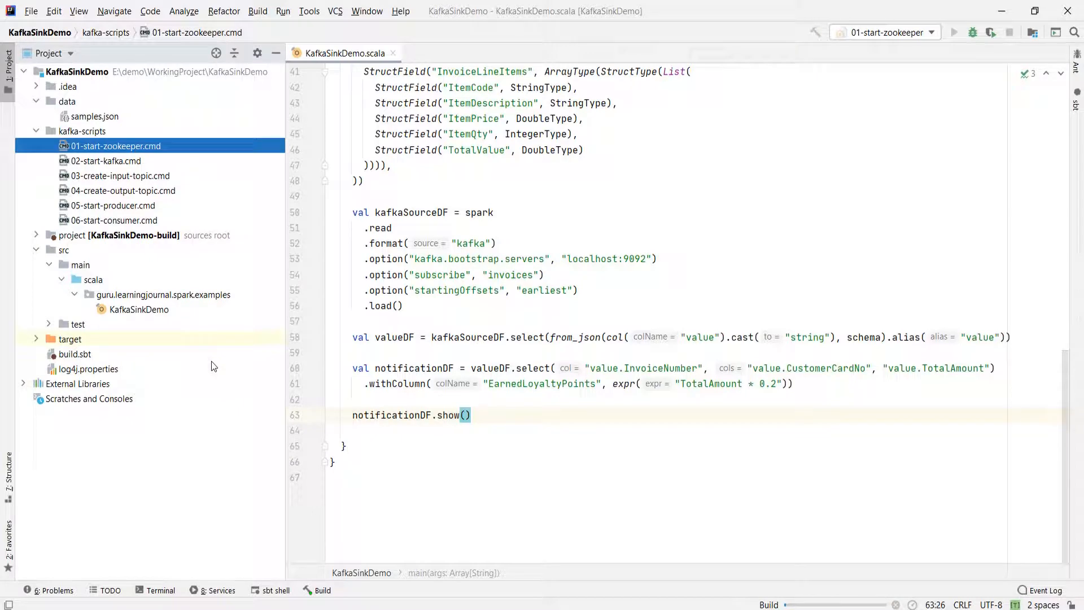
{"action": "left_click", "coordinate": [954, 31]}
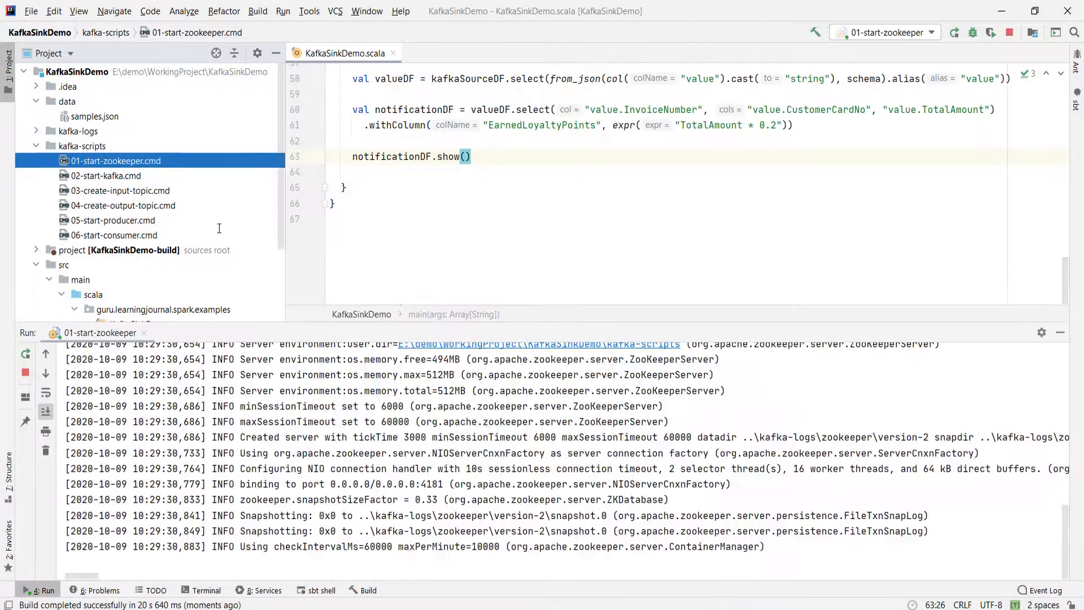
{"action": "right_click", "coordinate": [105, 176]}
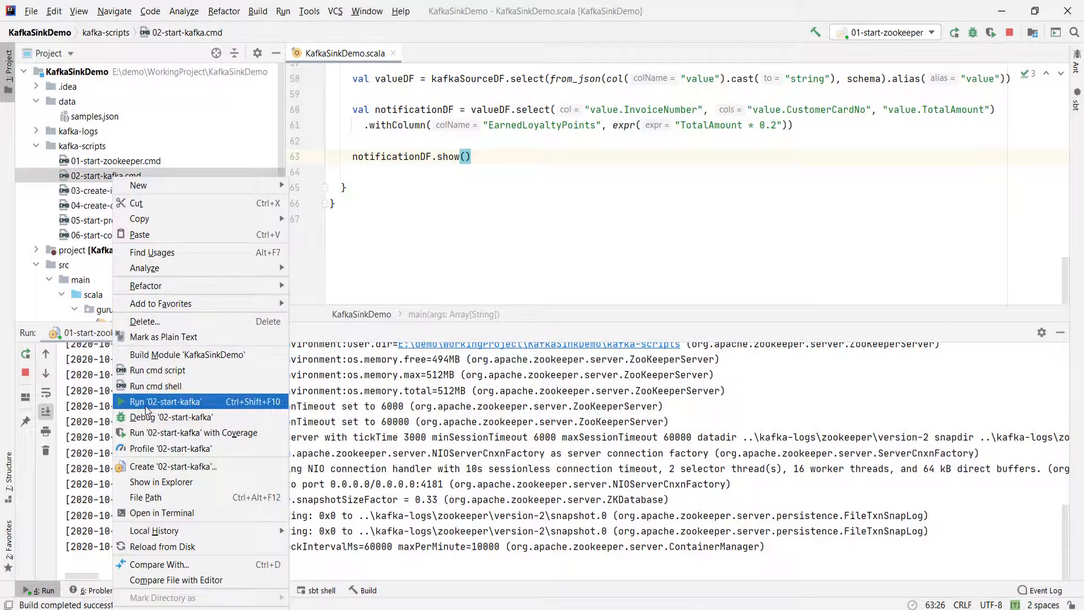
{"action": "left_click", "coordinate": [165, 401]}
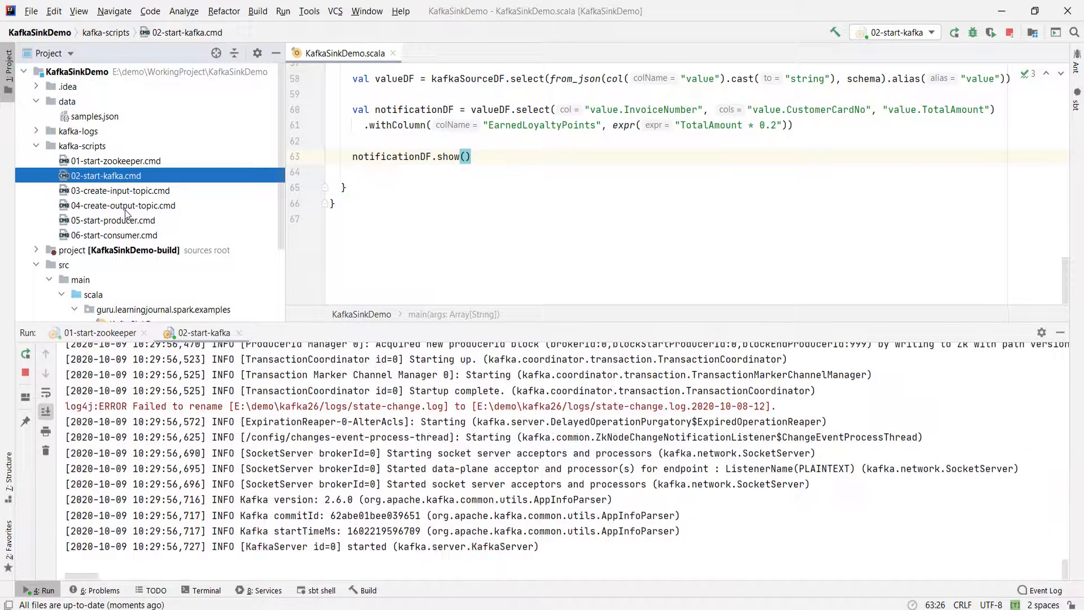
- Run 03-create-input-topic to create the invoices topic
{"action": "right_click", "coordinate": [118, 189]}
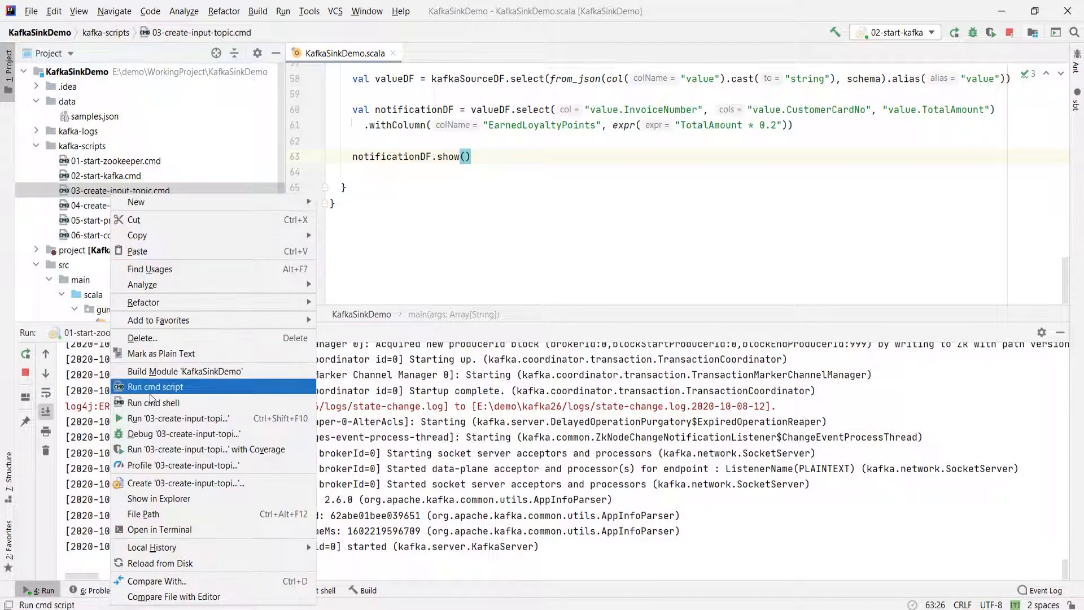
{"action": "left_click", "coordinate": [154, 386]}
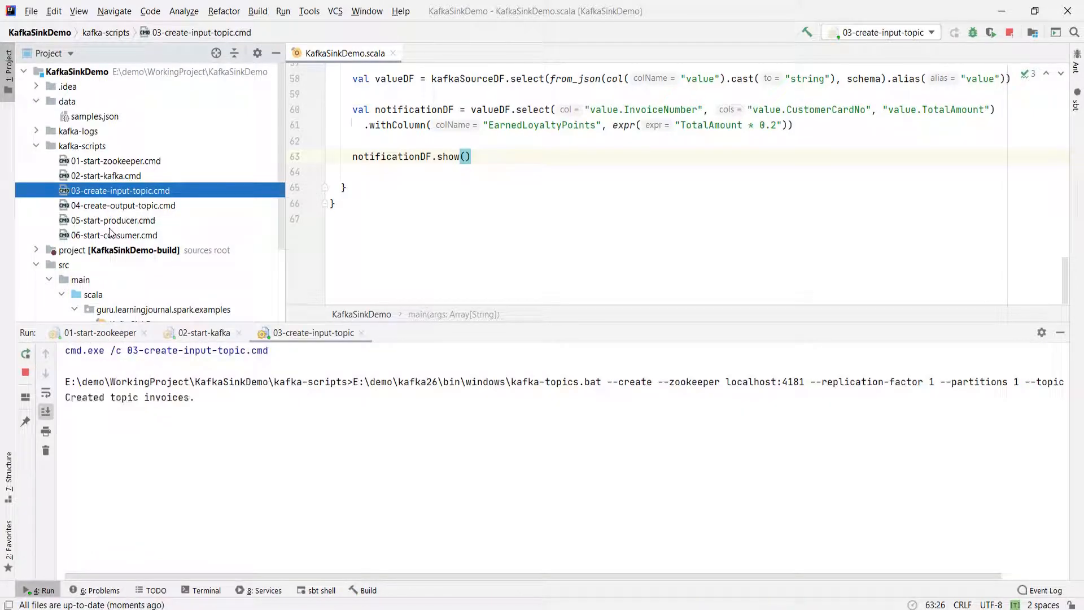
- Start the invoice producer with sample records and launch the KafkaSinkDemo configuration
{"action": "left_click", "coordinate": [113, 220]}
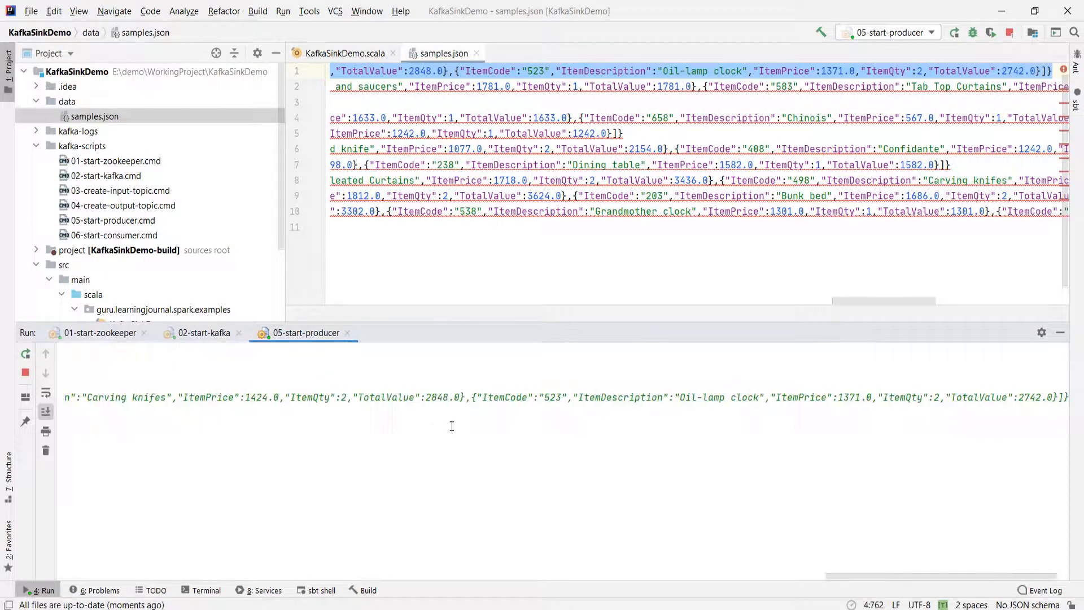
{"action": "left_click", "coordinate": [344, 53]}
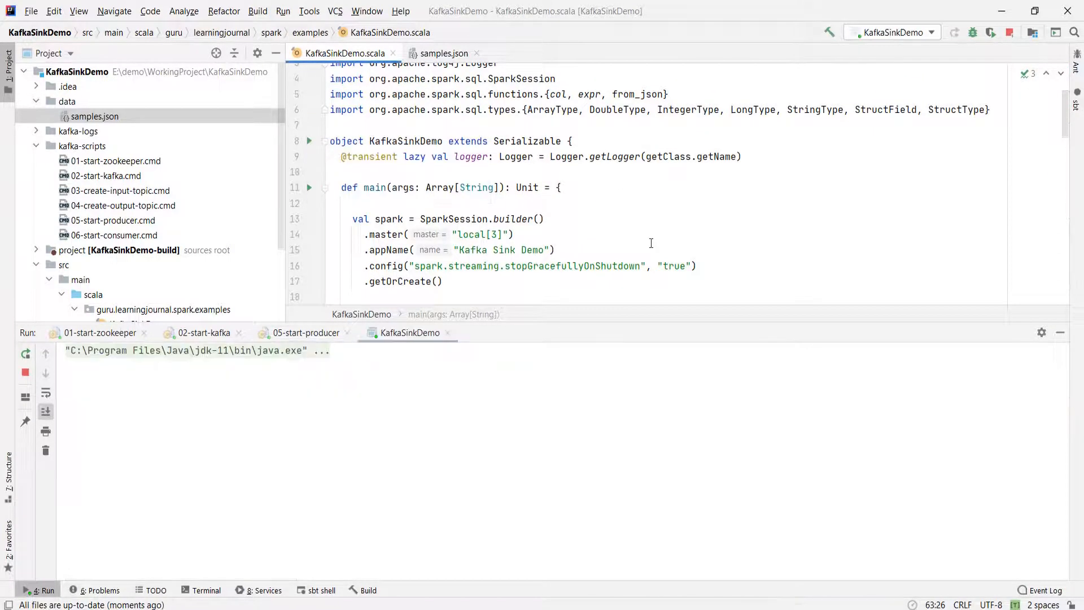
- Scroll to the kafkaSourceDF definition to begin editing .read into .readStream
{"action": "scroll", "scroll_direction": "down", "scroll_amount": 3}
{"action": "type", "text": ".readS"}
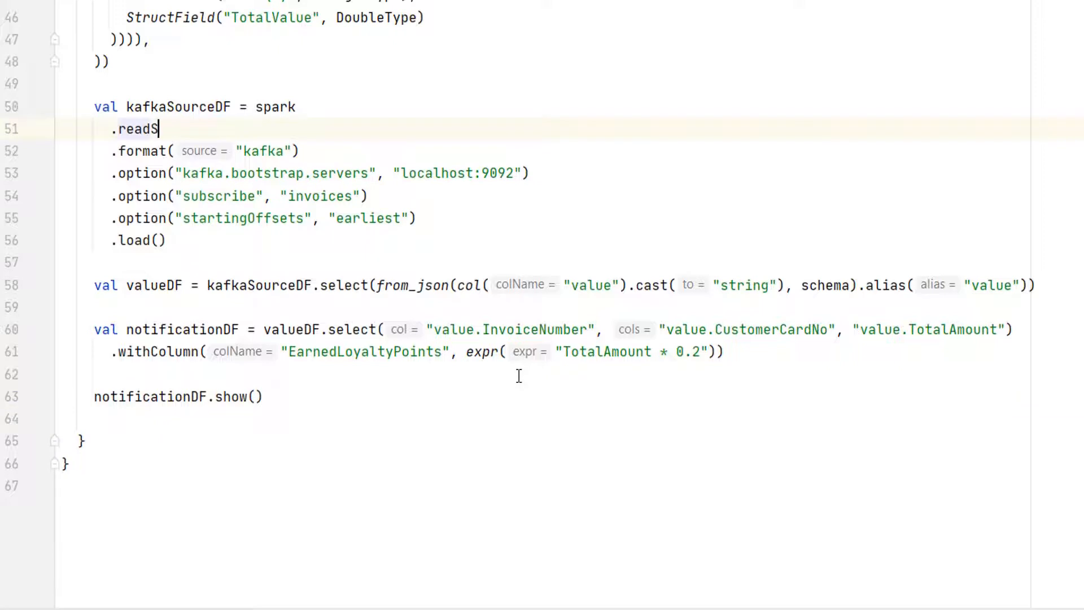
- Complete .readStream and select the notificationDF.show() line to replace with a Kafka writeStream query
{"action": "type", "text": "tream"}
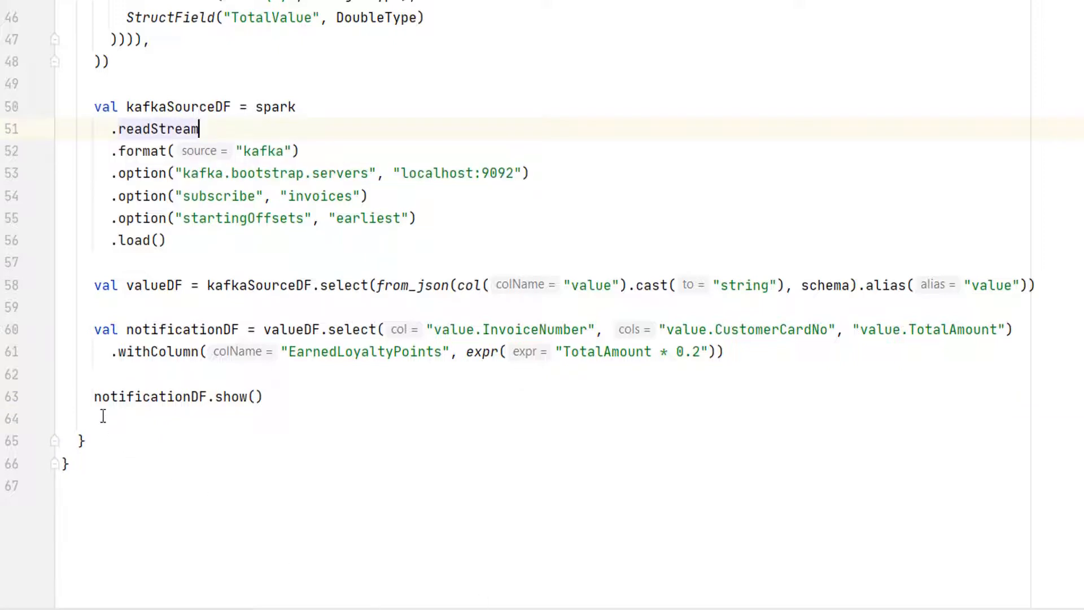
{"action": "triple_click", "coordinate": [176, 397]}
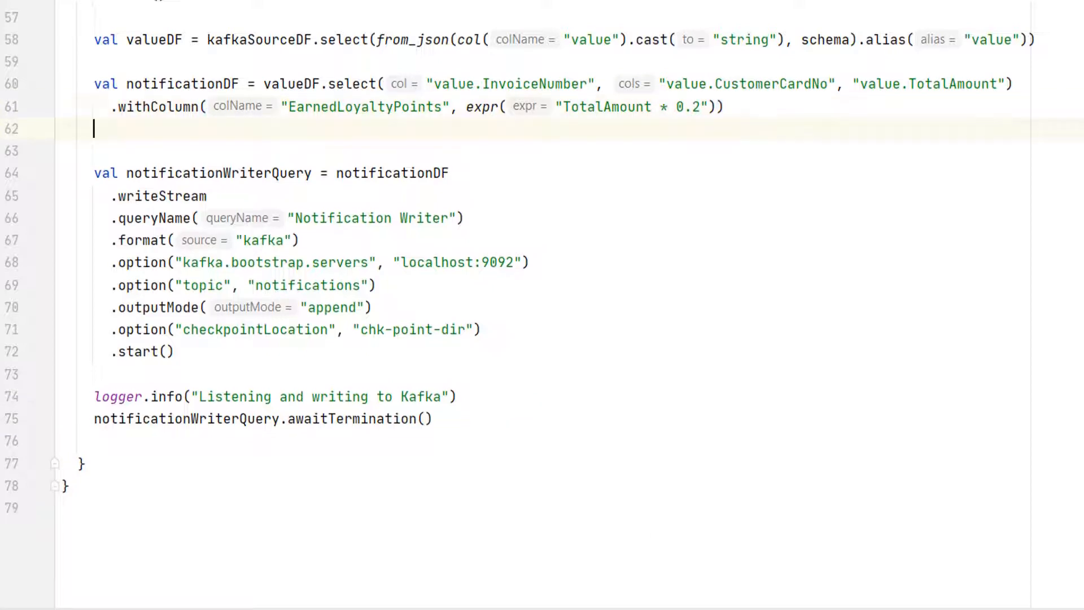
- Define kafkaTargetDF as notificationDF.selectExpr with a to_json(named_struct(...)) value expression
{"action": "type", "text": "val kafkaTargetDF ="}
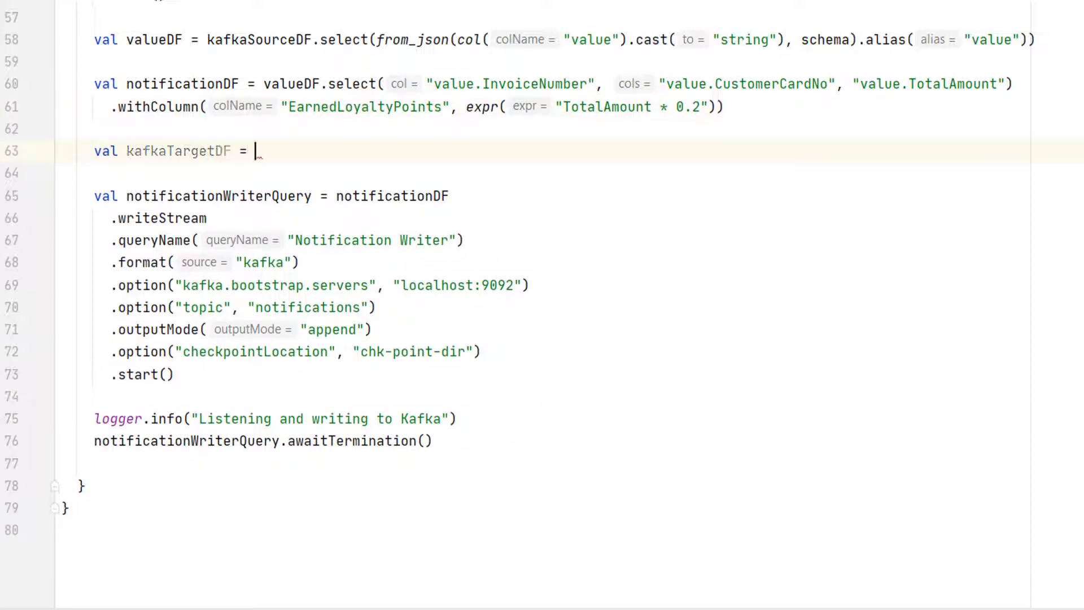
{"action": "type", "text": "n"}
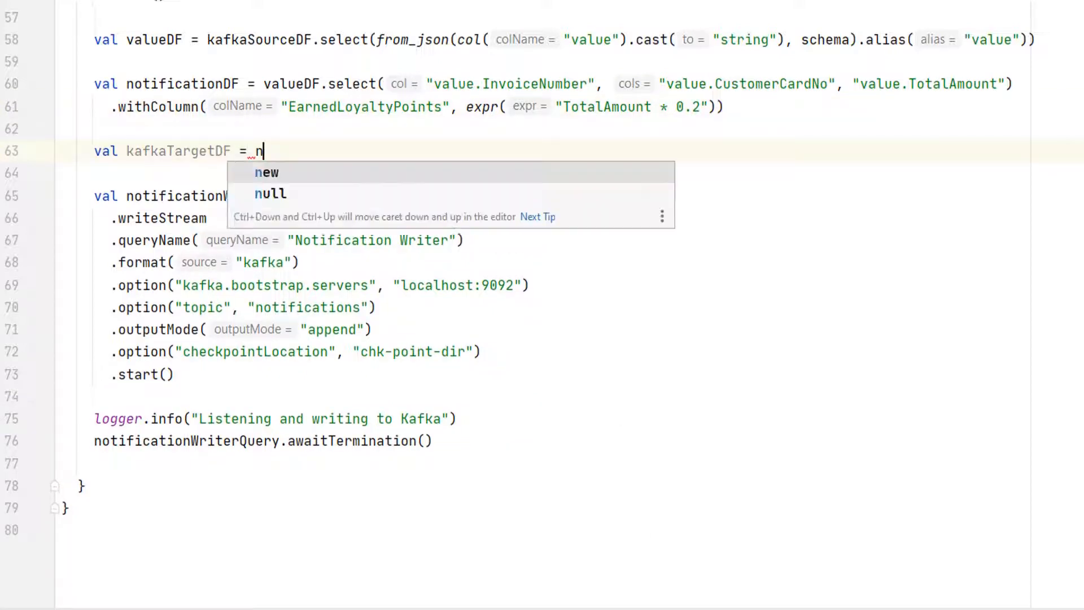
{"action": "type", "text": "otificationDF.s"}
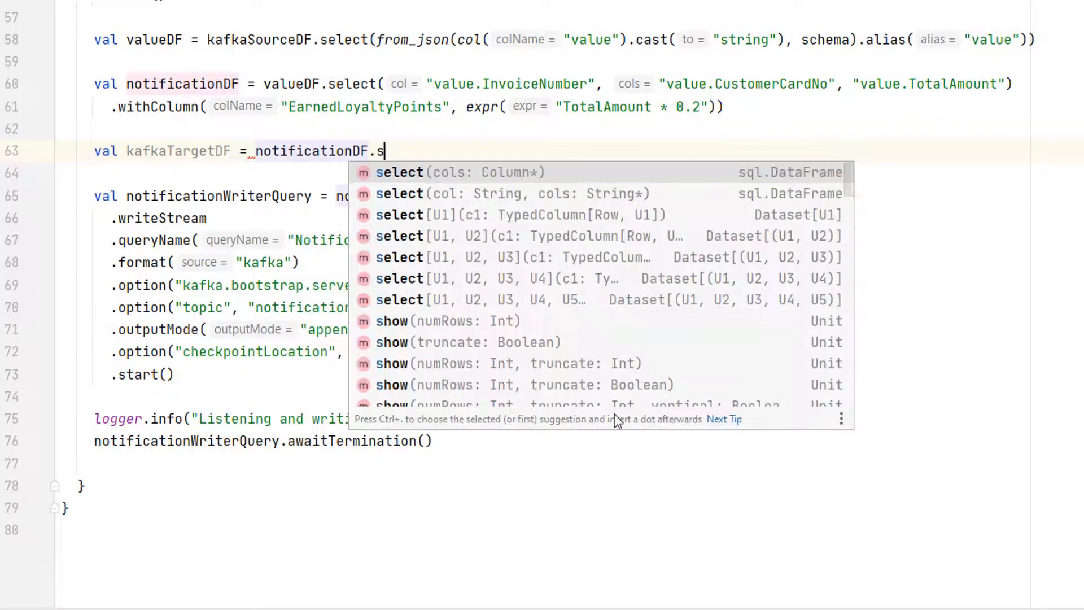
{"action": "type", "text": "electExpr(\"InvoiceNumber as key\","}
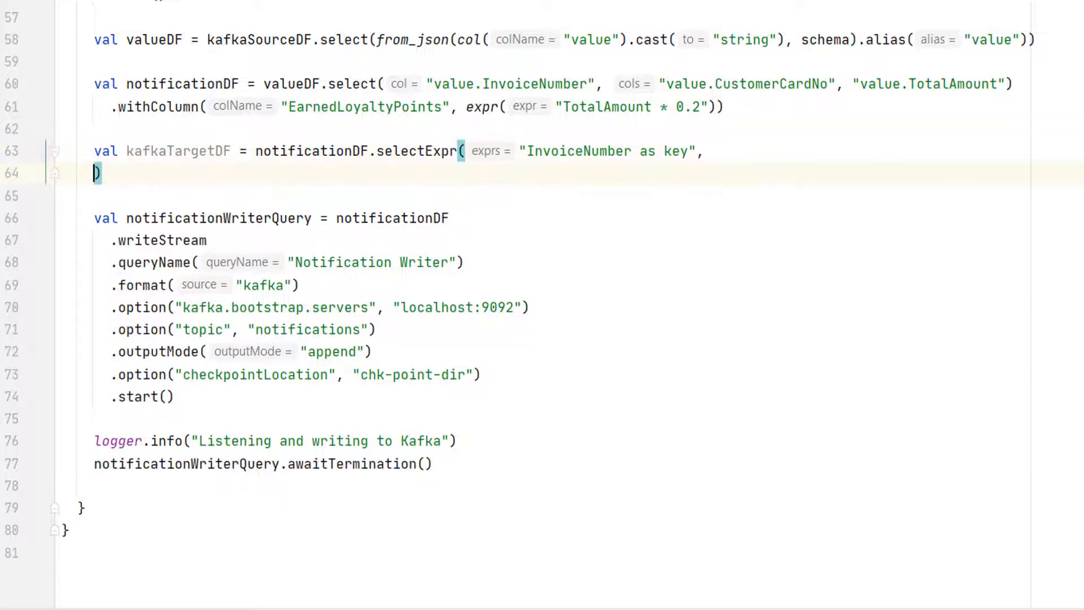
{"action": "type", "text": "\"\"\""}
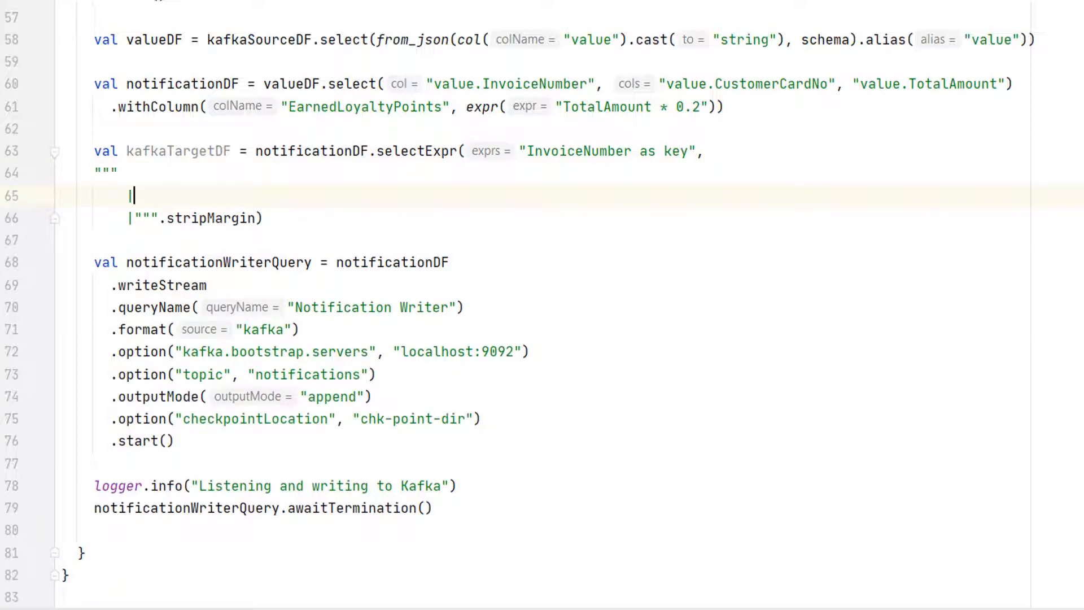
{"action": "type", "text": "t"}
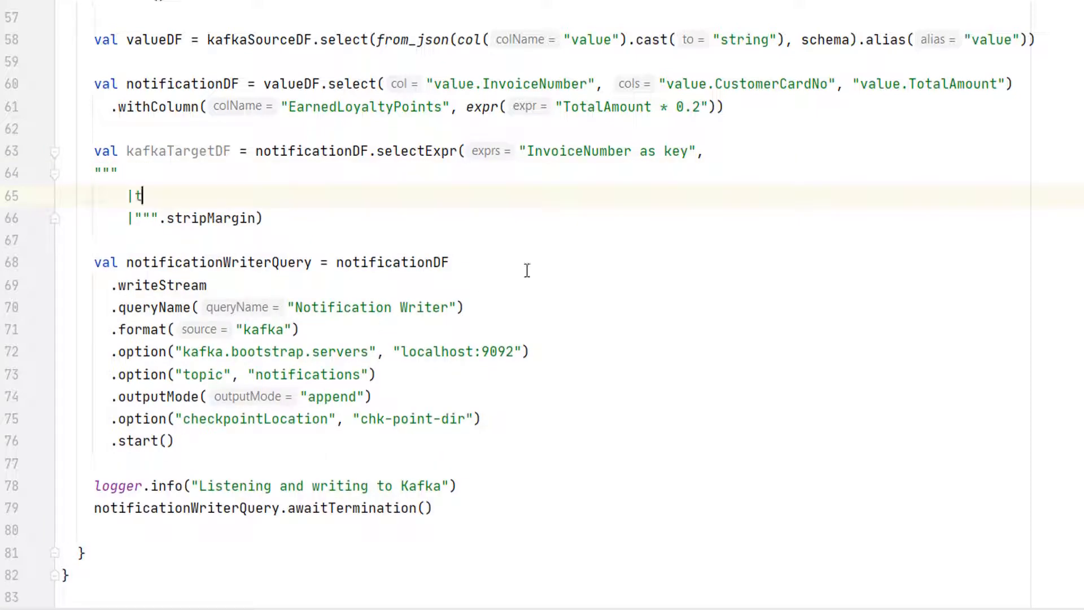
{"action": "type", "text": "o_json("}
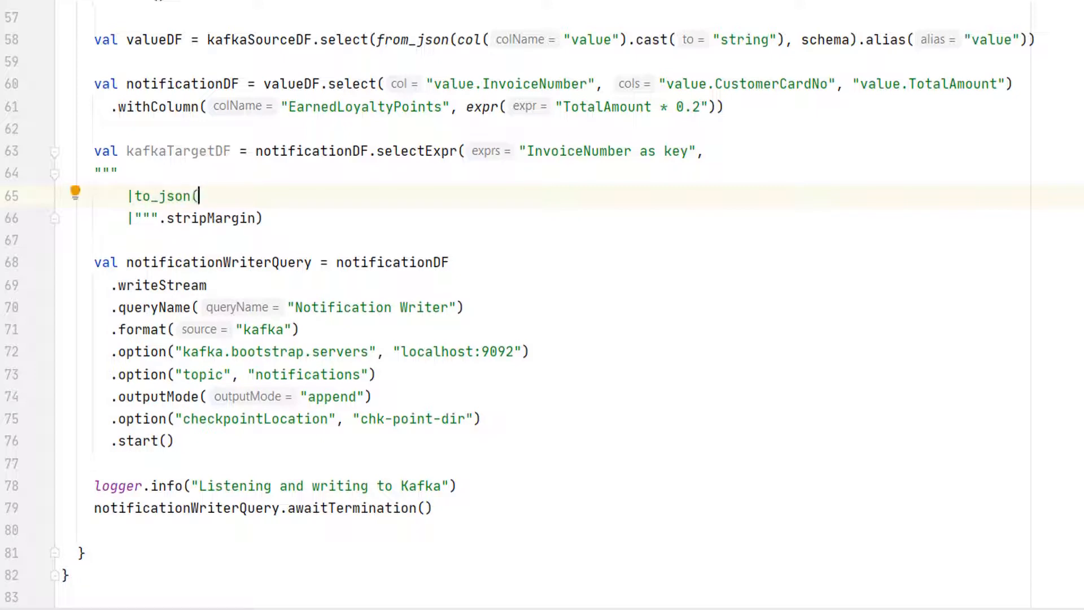
{"action": "type", "text": "named_struct"}
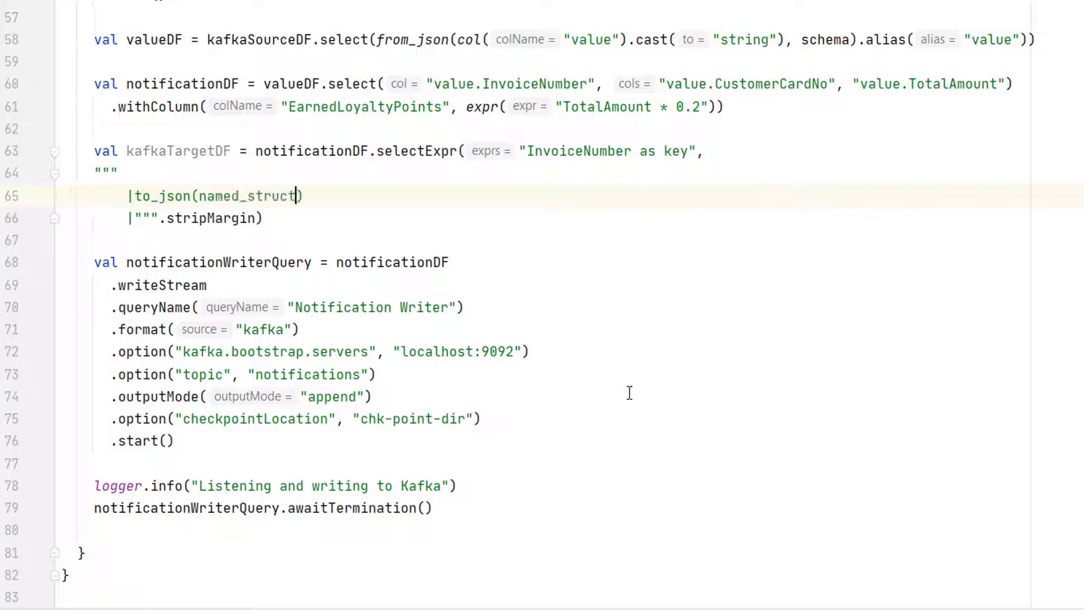
{"action": "type", "text": "("}
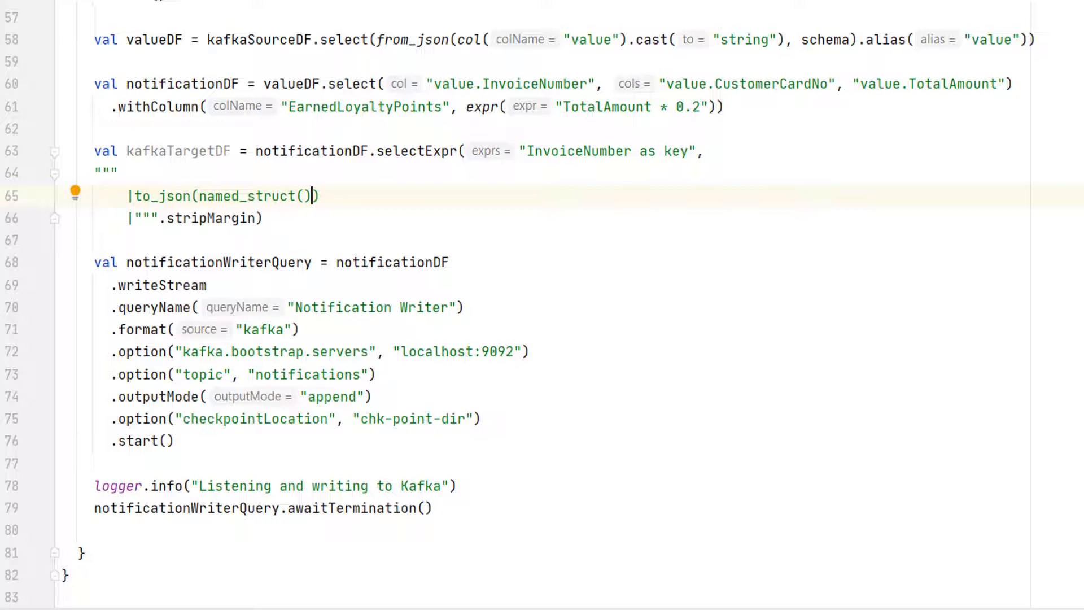
- Fill the struct with CustomerCardNo, TotalAmount and EarnedLoyaltyPoints as TotalAmount * 0.2, aliased as value
{"action": "type", "text": "'CustomerCardNo'"}
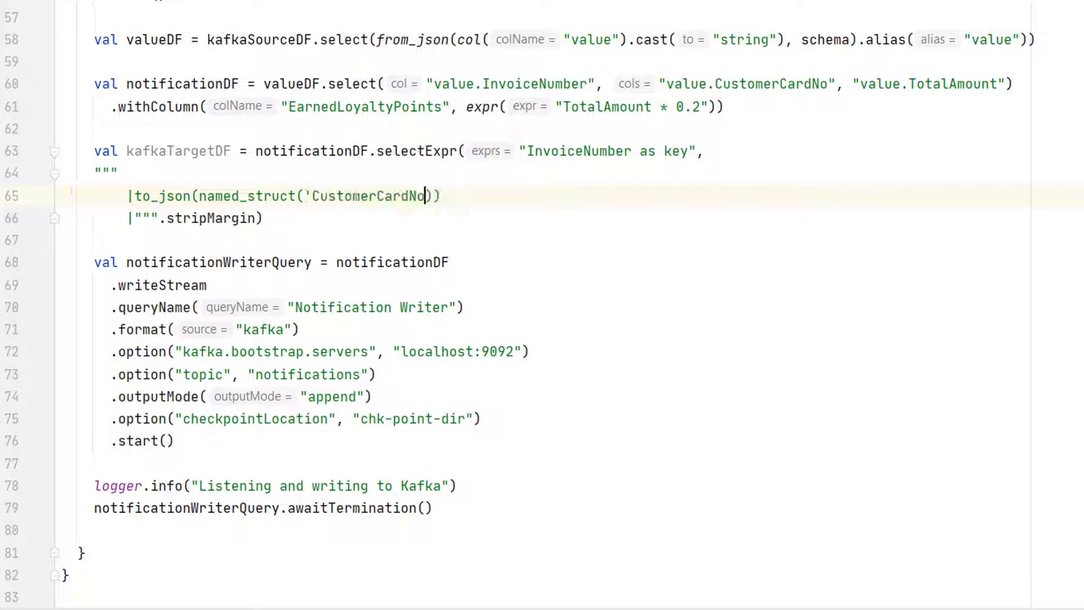
{"action": "type", "text": ","}
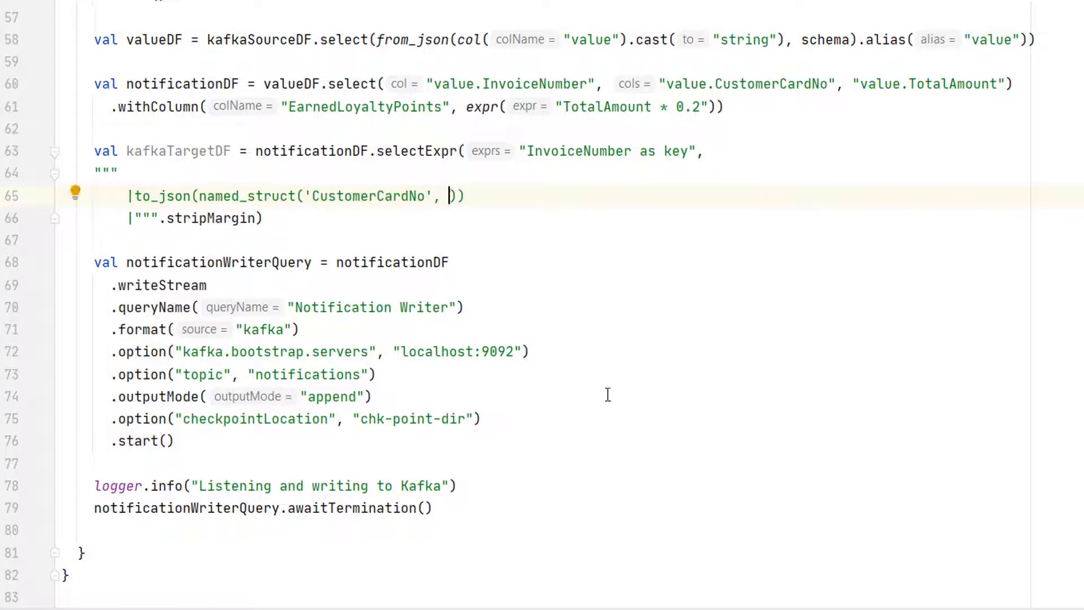
{"action": "type", "text": "CustomerCardNo,"}
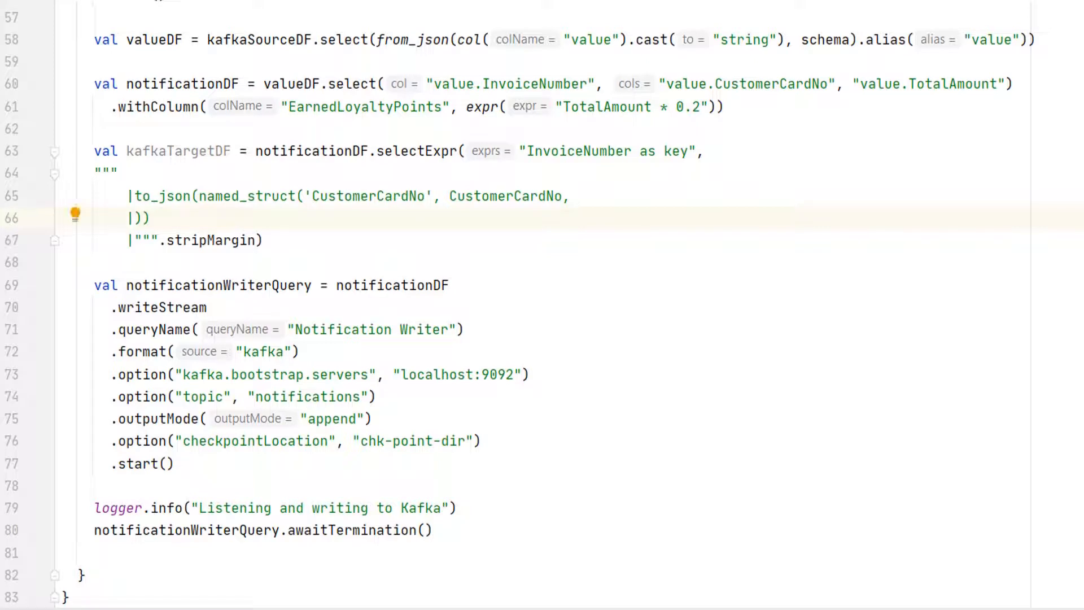
{"action": "type", "text": "'TotalAmount', TotalAmount,"}
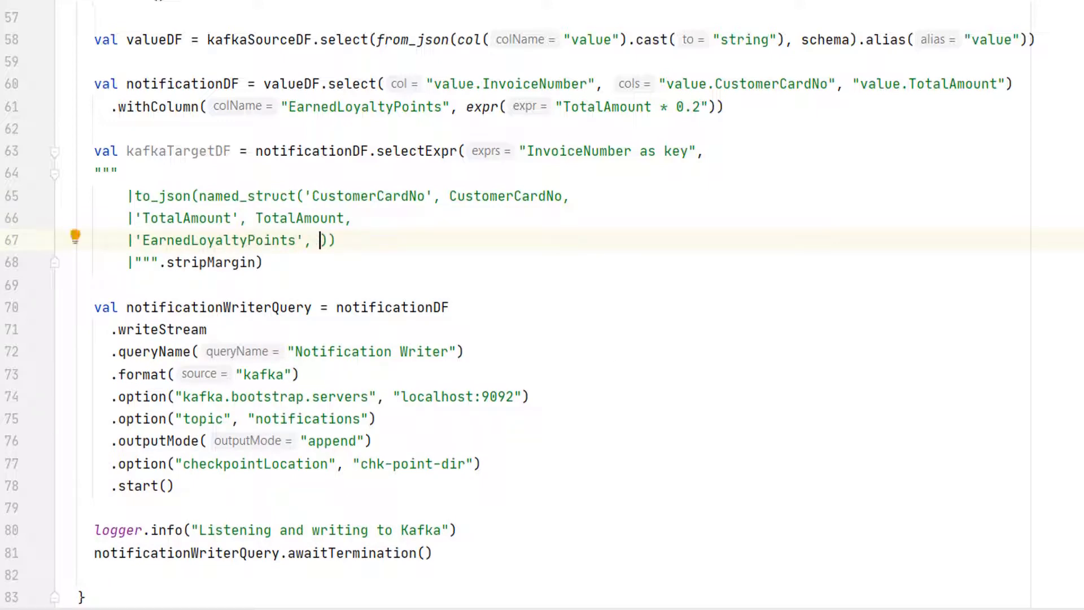
{"action": "type", "text": "TotalAmount * 0.2"}
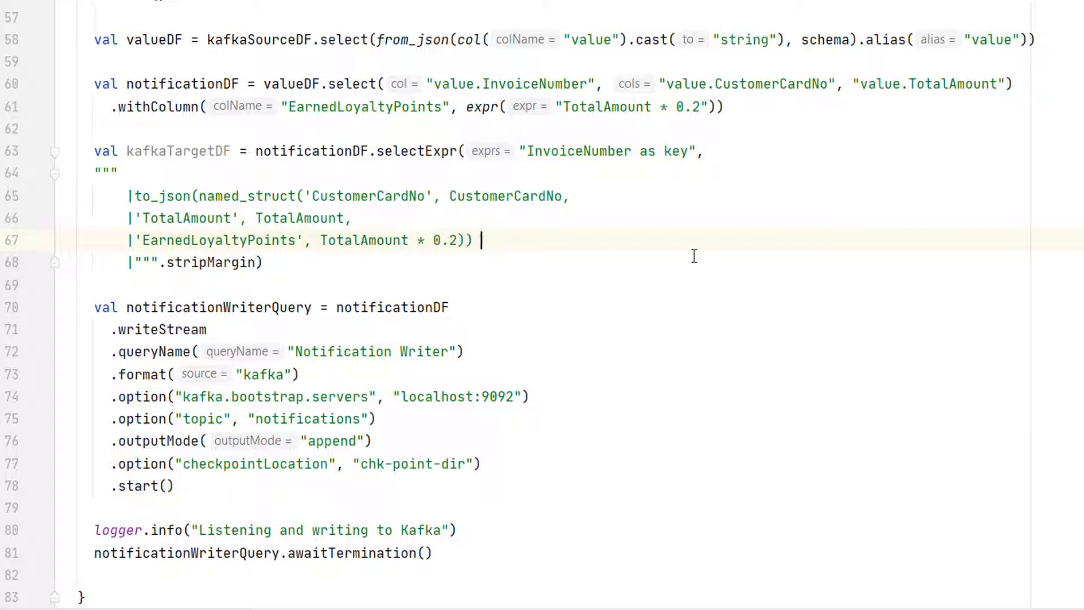
{"action": "type", "text": "as value"}
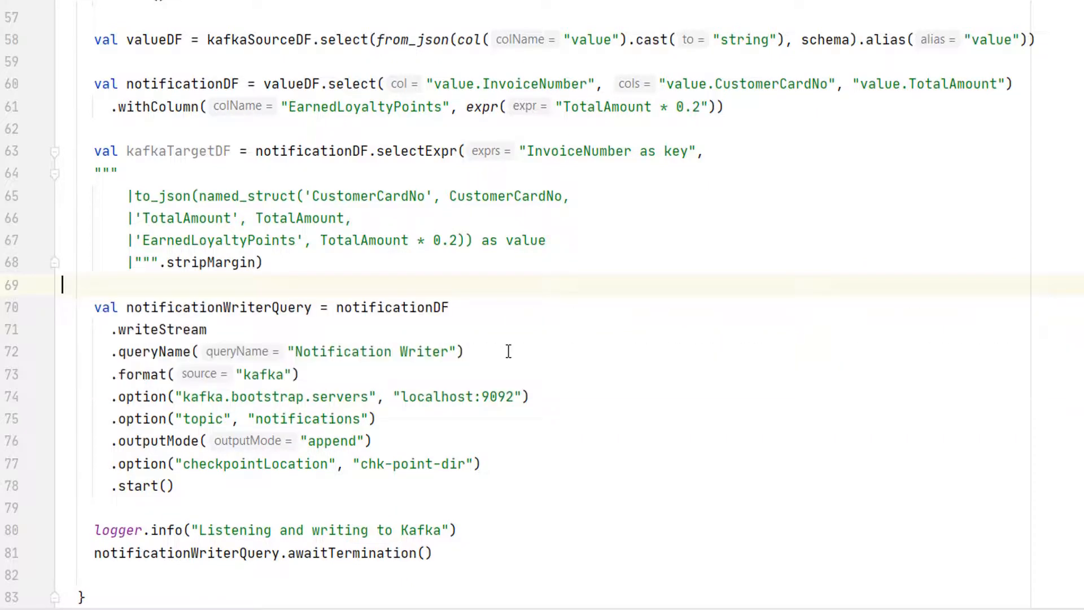
- Make the writer query stream kafkaTargetDF instead of notificationDF
{"action": "double_click", "coordinate": [393, 307]}
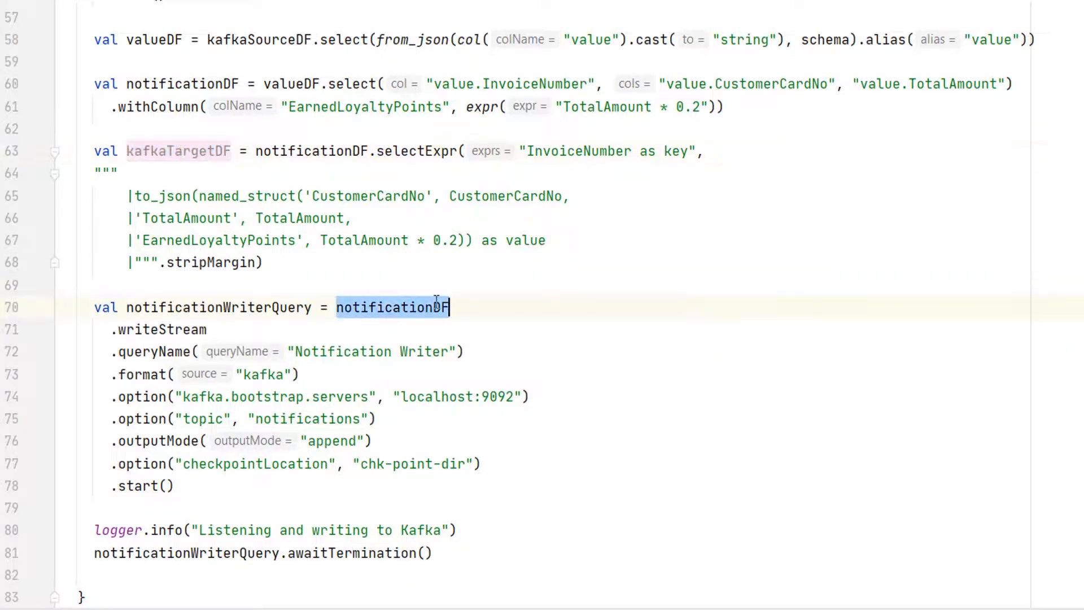
{"action": "type", "text": "kafkaTargetDF"}
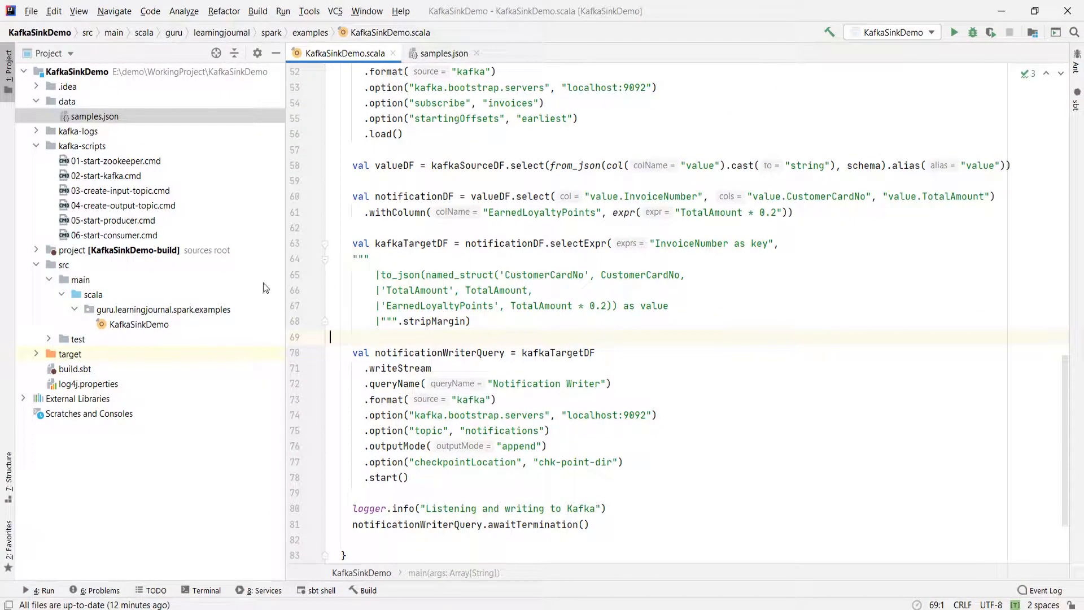
{"action": "left_click", "coordinate": [78, 131]}
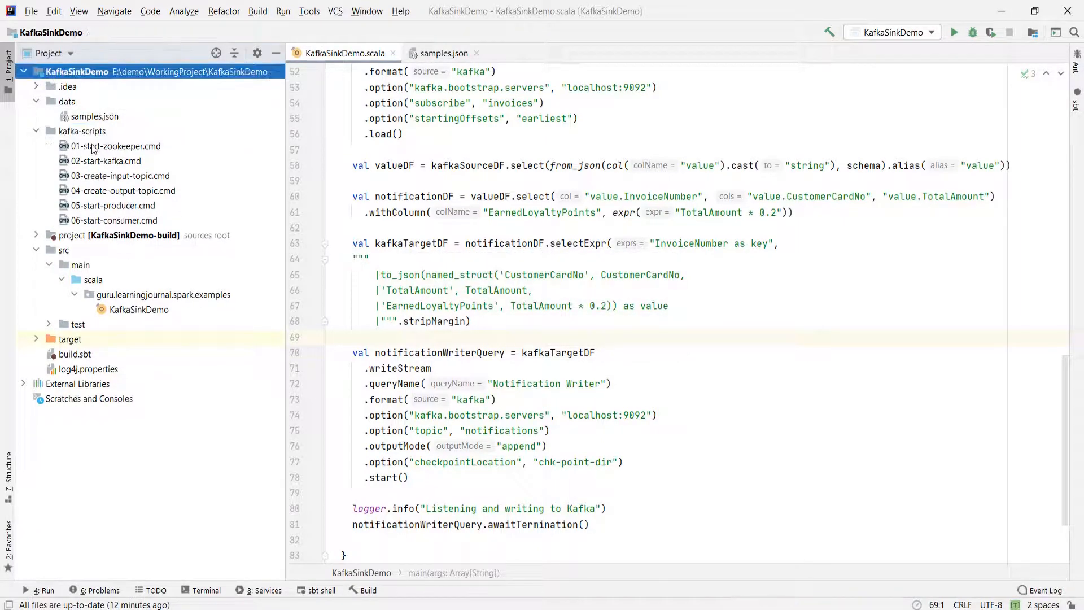
- Run 01-start-zookeeper, 02-start-kafka and the 04-create-output-topic script for notifications
{"action": "right_click", "coordinate": [115, 146]}
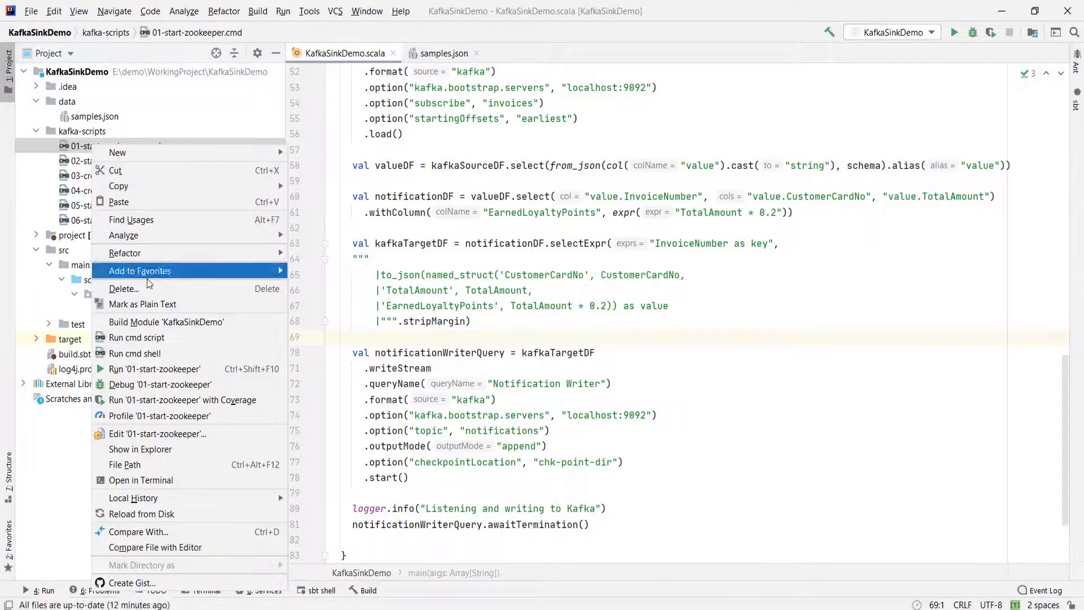
{"action": "left_click", "coordinate": [154, 368]}
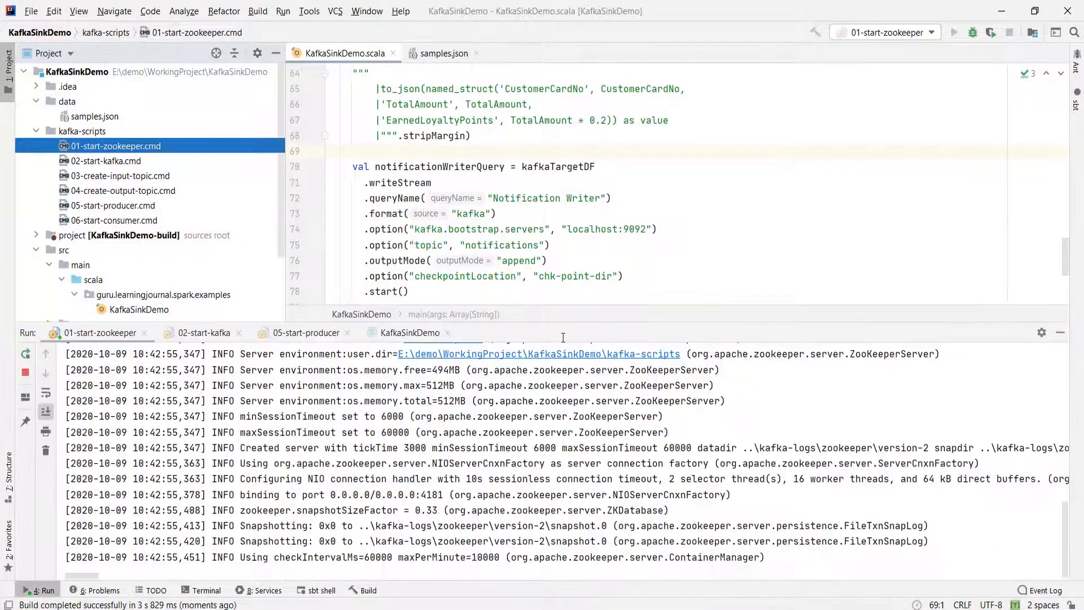
{"action": "right_click", "coordinate": [113, 161]}
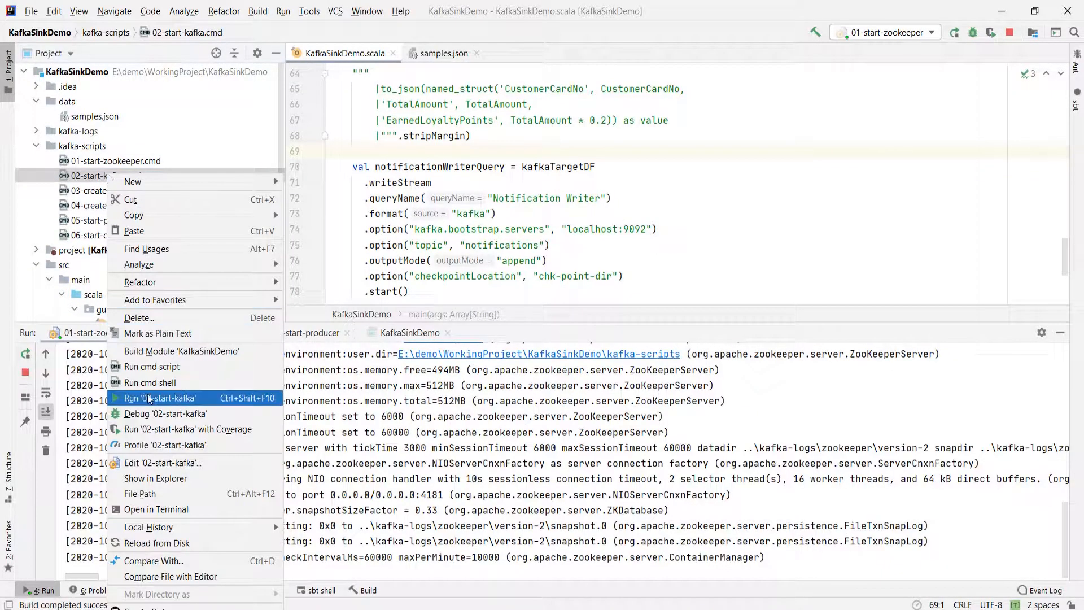
{"action": "left_click", "coordinate": [161, 397]}
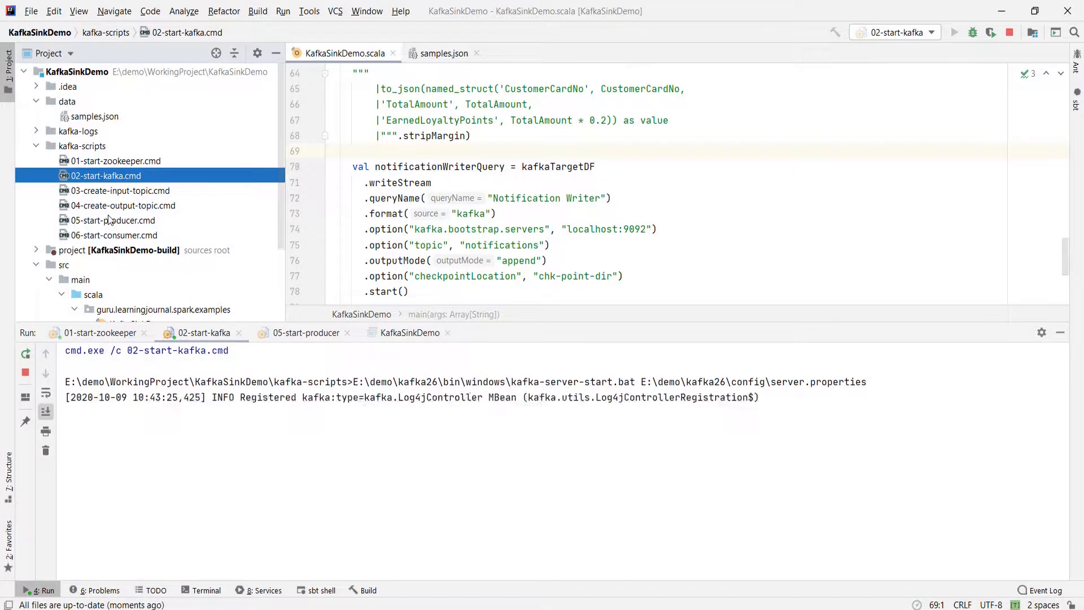
{"action": "right_click", "coordinate": [118, 190]}
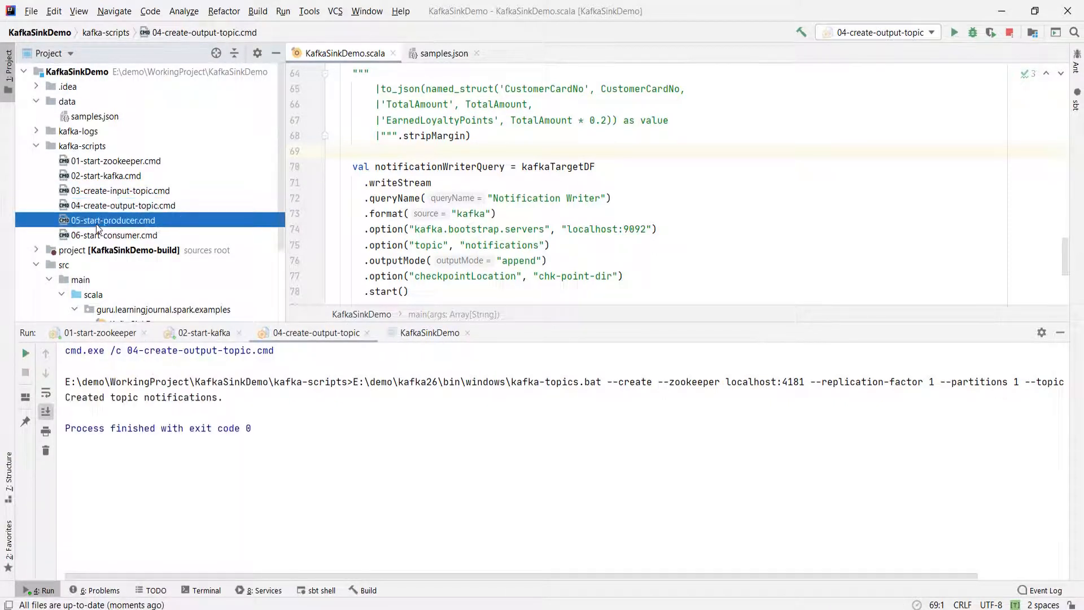
- Run 05-start-producer.cmd, feed it the first sample invoice from samples.json, and run KafkaSinkDemo
{"action": "right_click", "coordinate": [113, 220]}
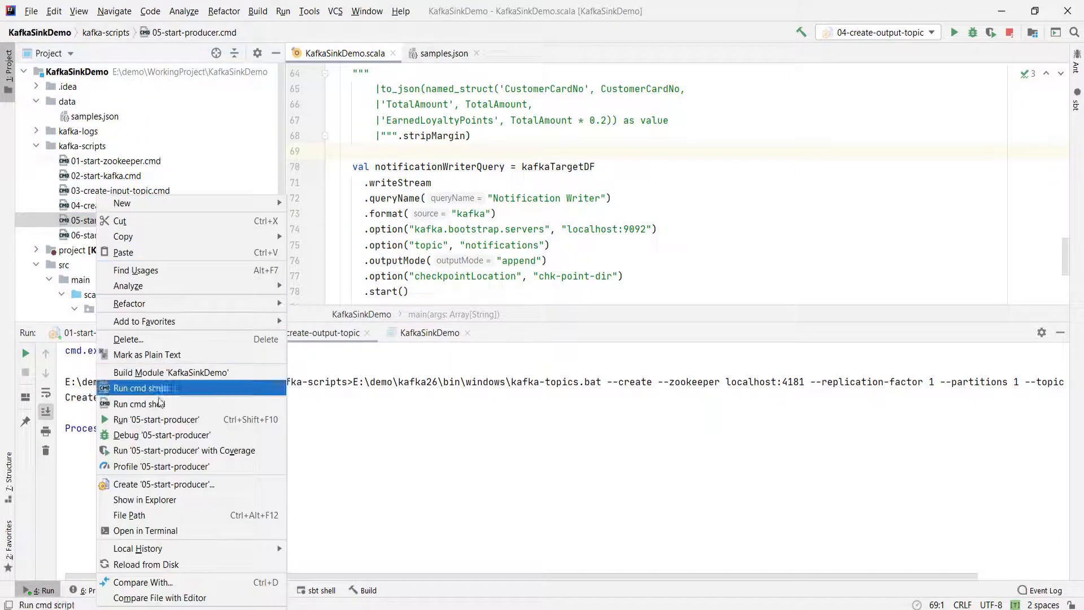
{"action": "left_click", "coordinate": [156, 419]}
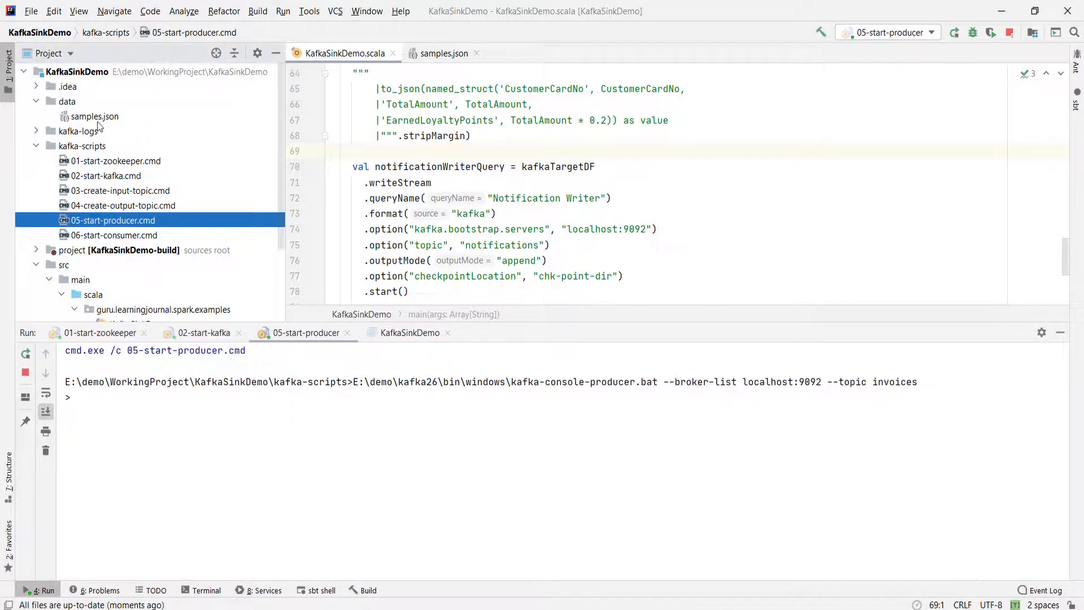
{"action": "left_click", "coordinate": [443, 53]}
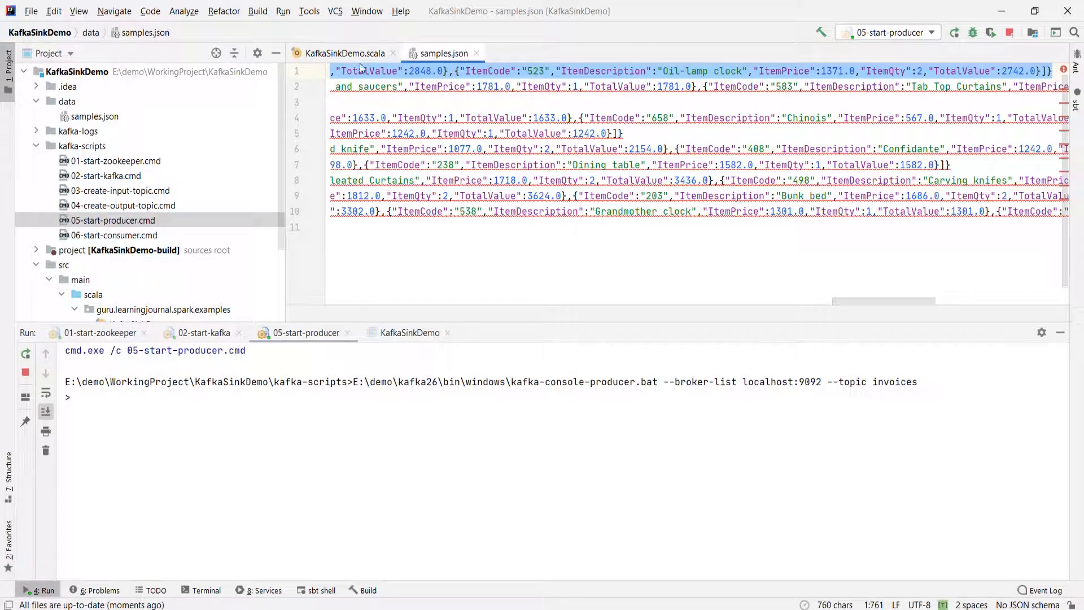
{"action": "left_click", "coordinate": [344, 53]}
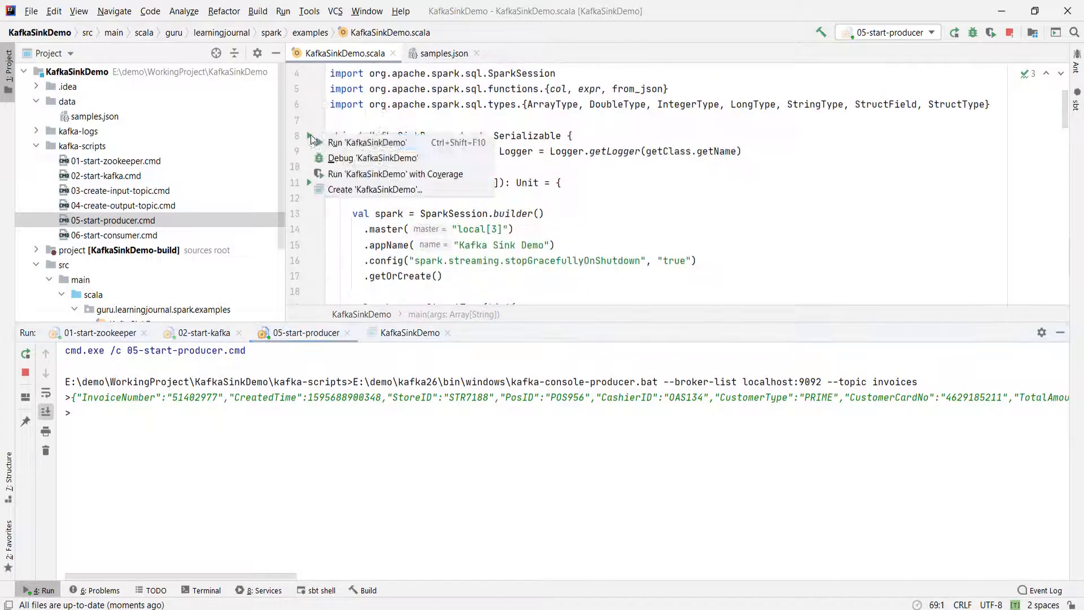
{"action": "left_click", "coordinate": [369, 143]}
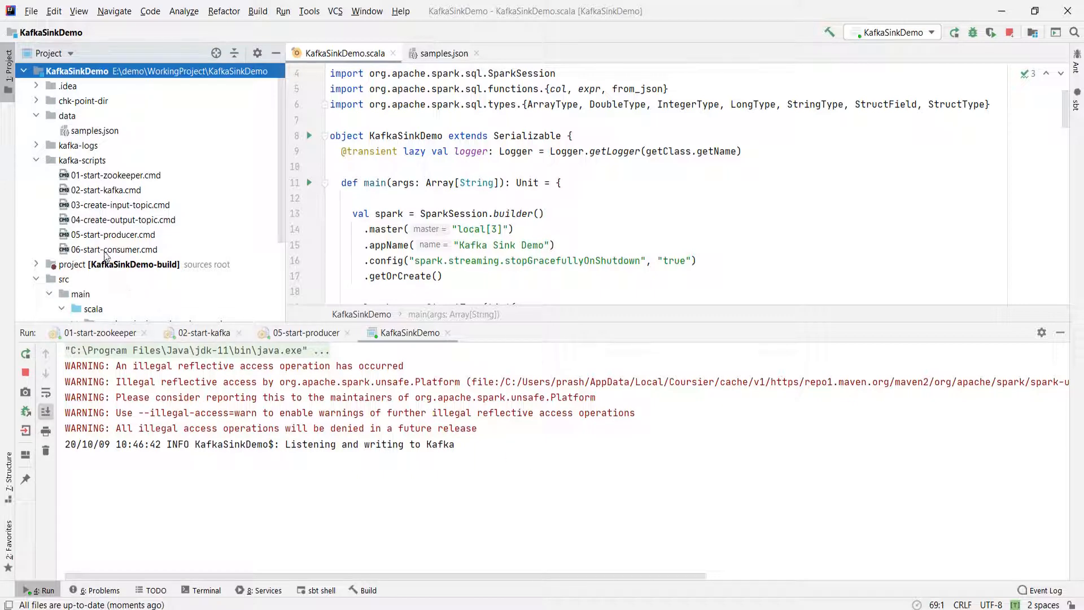
- Run 06-start-consumer.cmd, send a second invoice via the producer, and view both loyalty-point records in the consumer
{"action": "right_click", "coordinate": [113, 250]}
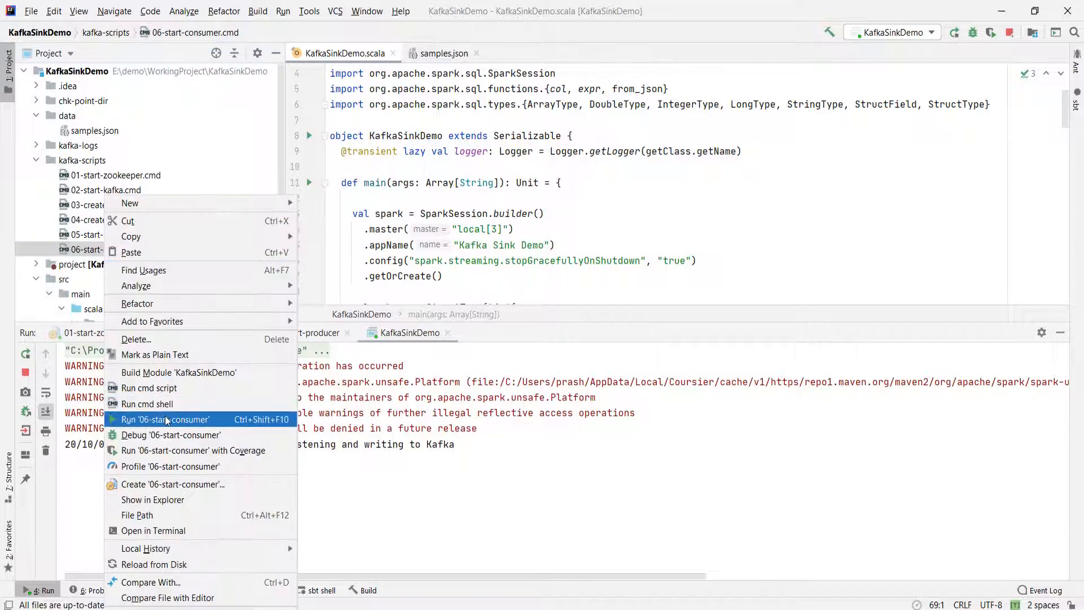
{"action": "left_click", "coordinate": [165, 418]}
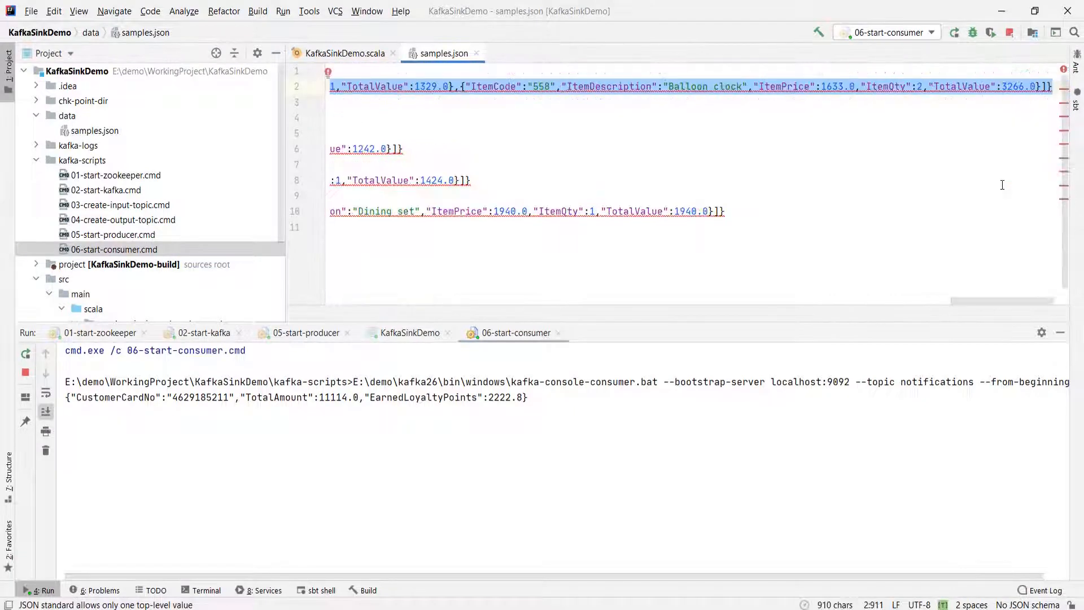
{"action": "left_click", "coordinate": [306, 332]}
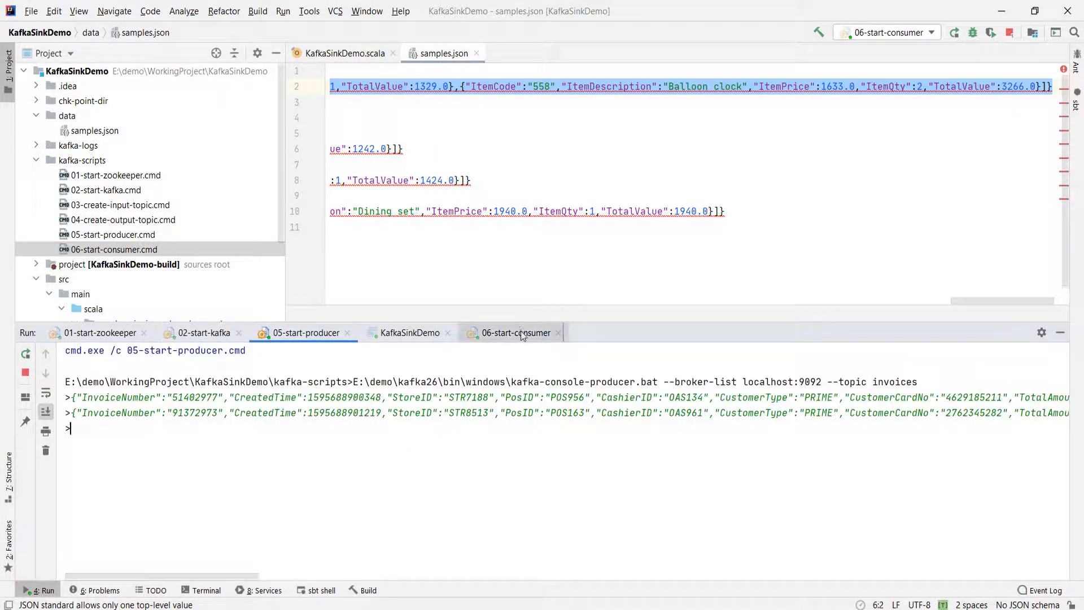
{"action": "left_click", "coordinate": [514, 332]}
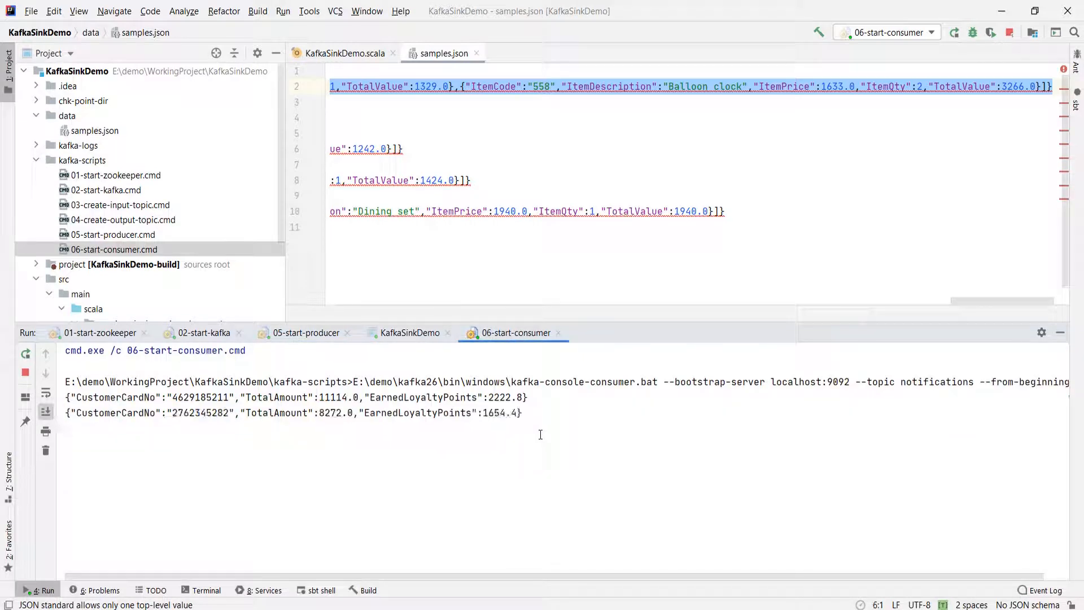